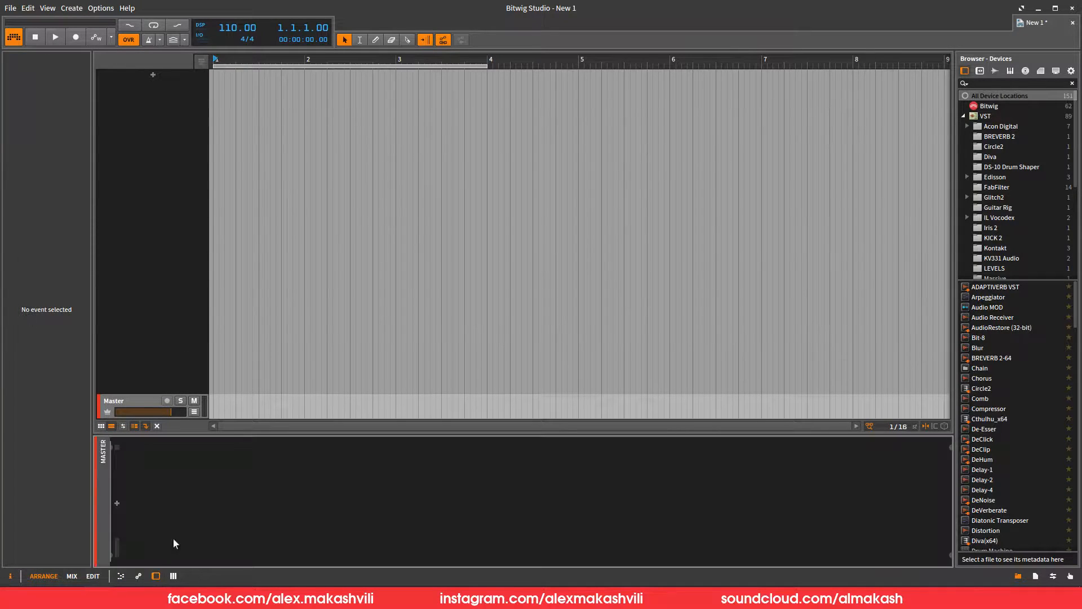
pyautogui.moveTo(180, 102)
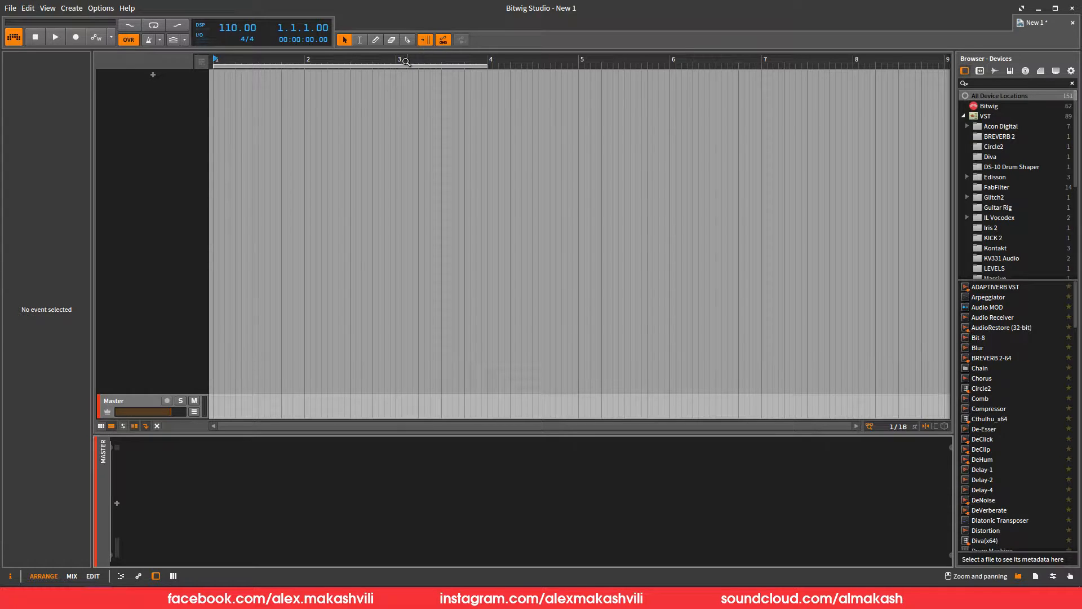
pyautogui.moveTo(135, 245)
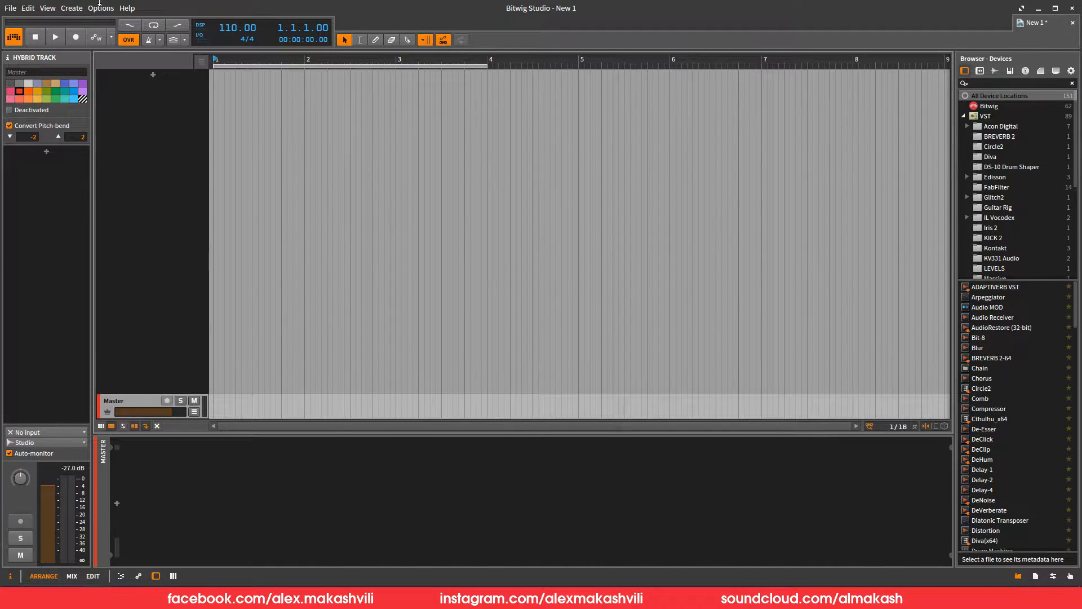
# Open the Options menu to reach Preferences
pyautogui.click(101, 7)
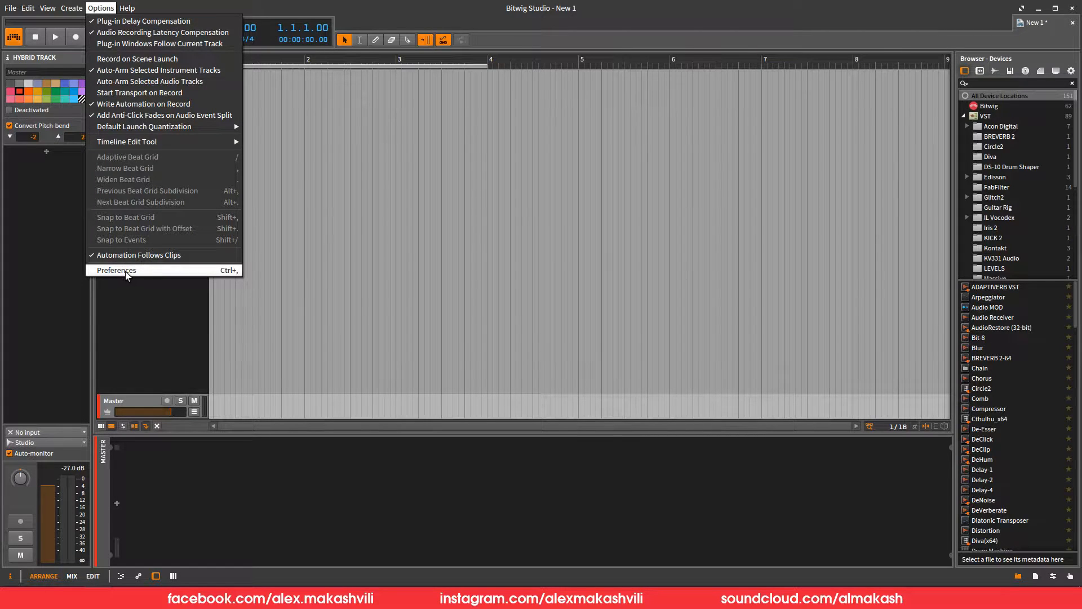
pyautogui.click(116, 270)
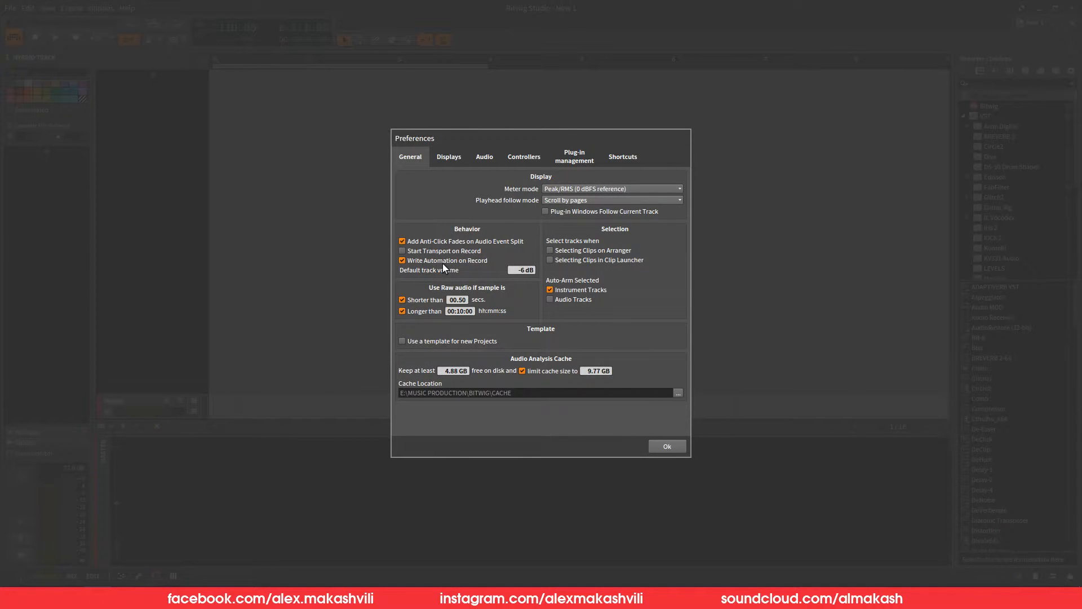
pyautogui.moveTo(528, 270)
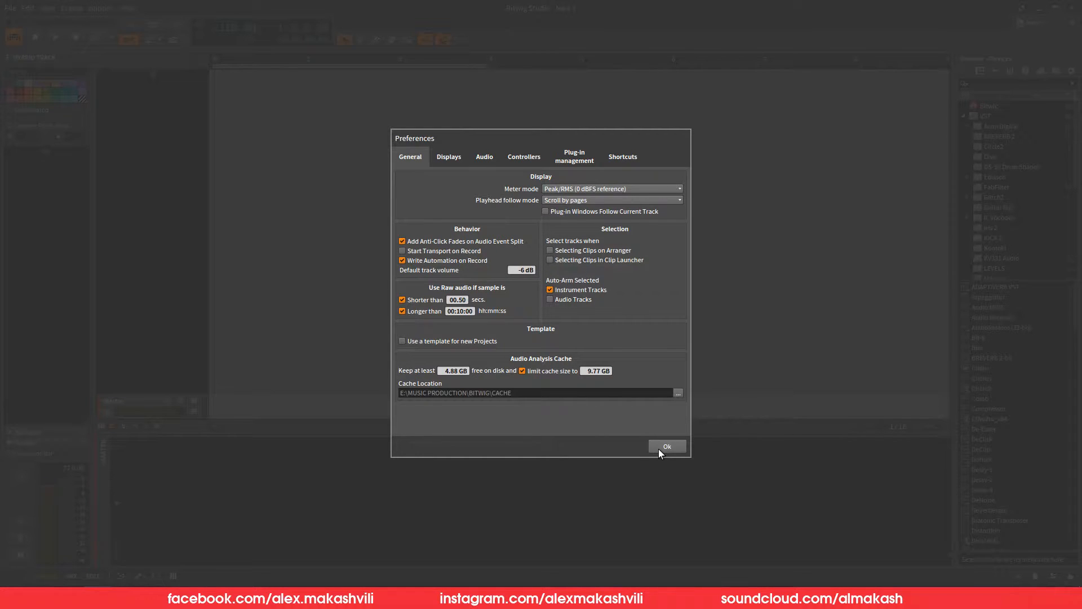
pyautogui.click(666, 446)
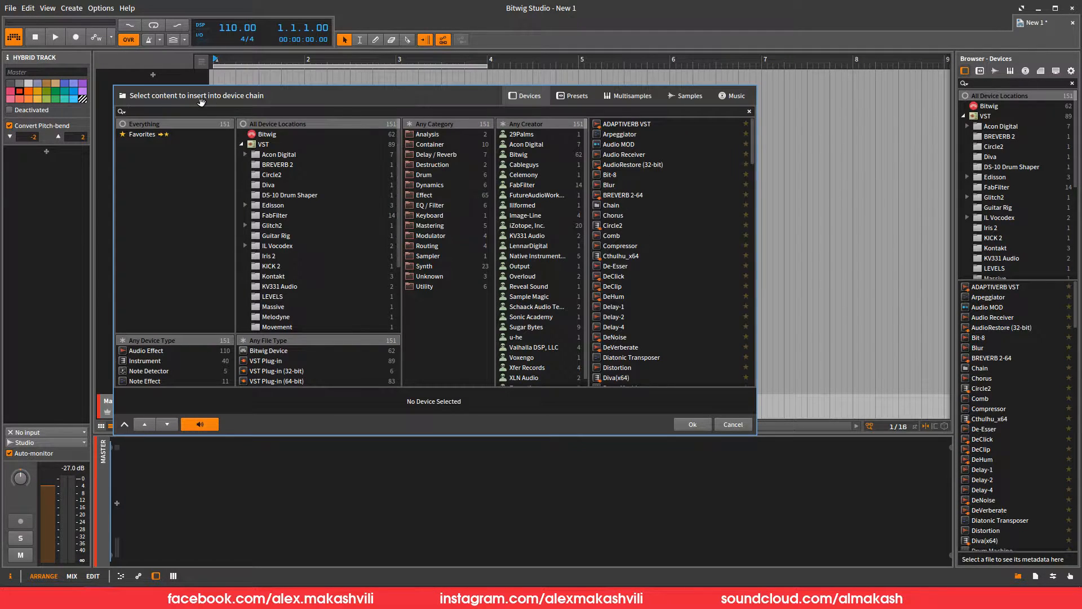
# Add FabFilter Pro-MB to the Master track and load its 3 Full Bands preset
pyautogui.write('fa')
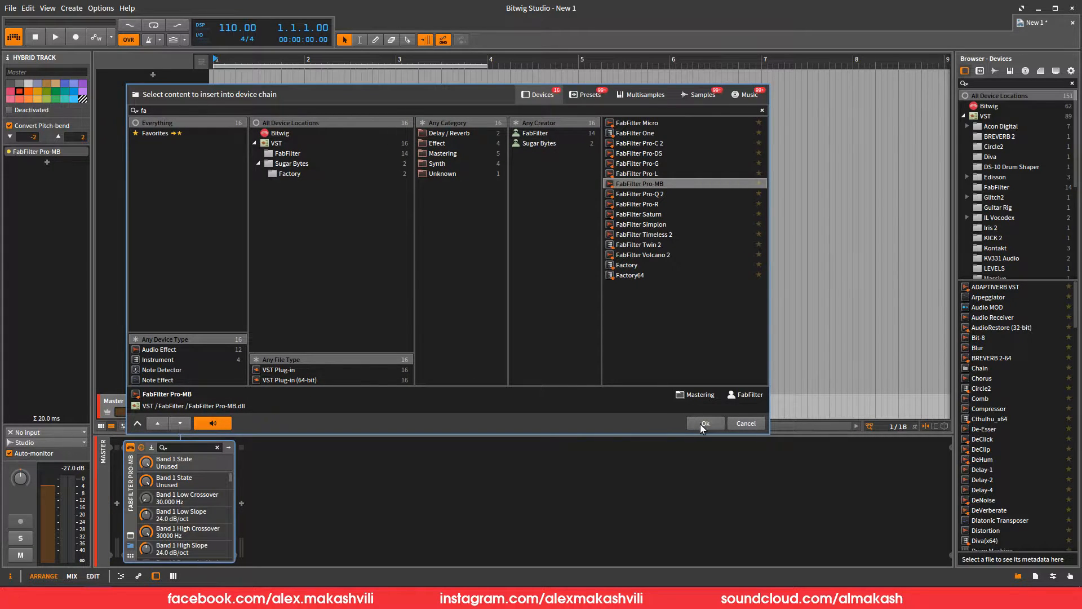
pyautogui.click(703, 423)
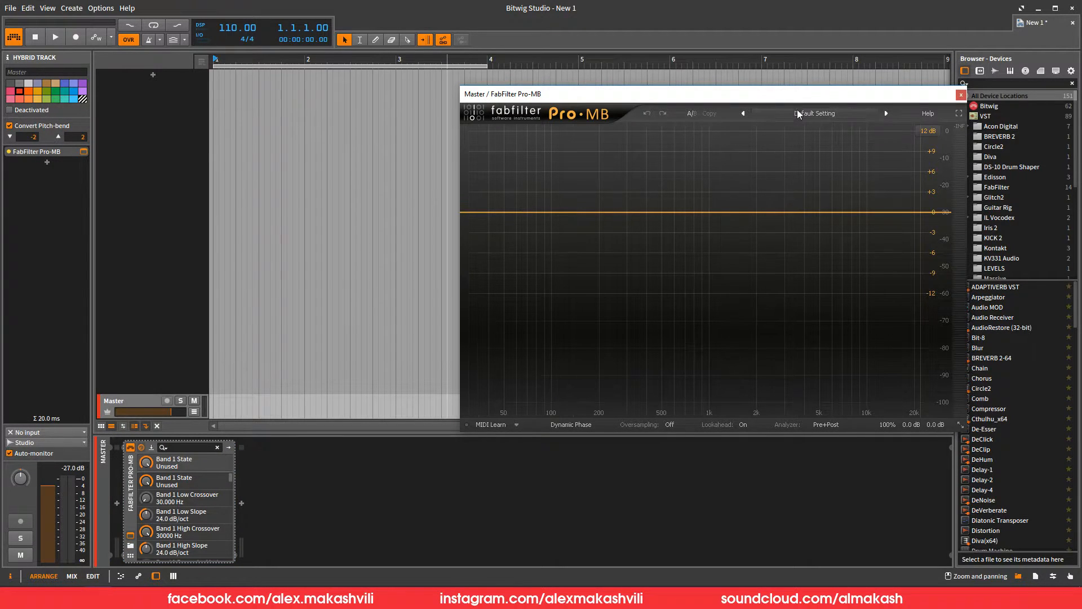
pyautogui.click(816, 113)
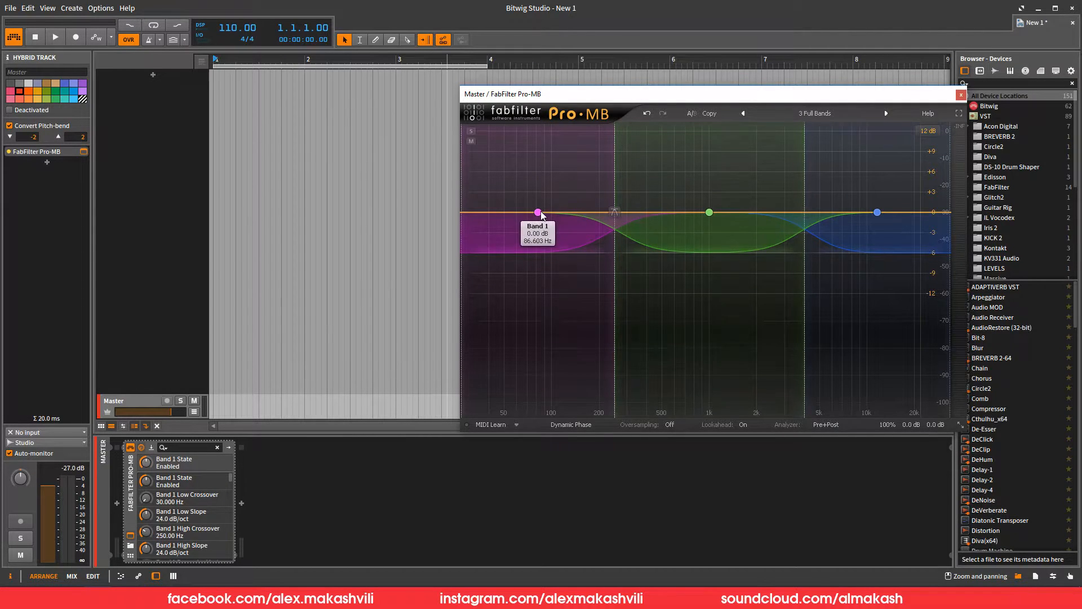
pyautogui.click(539, 212)
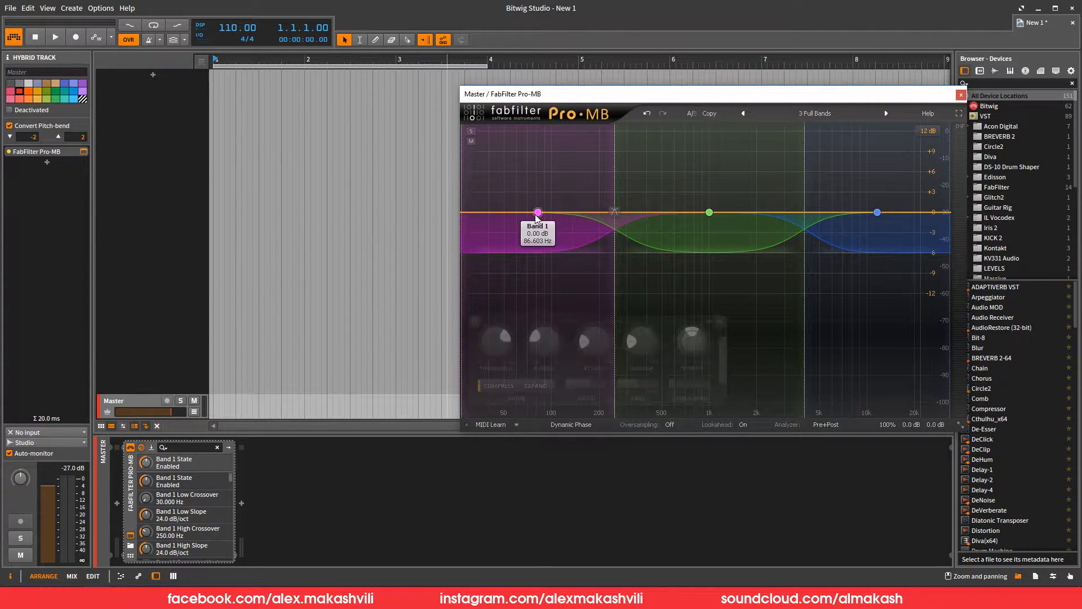
pyautogui.click(538, 212)
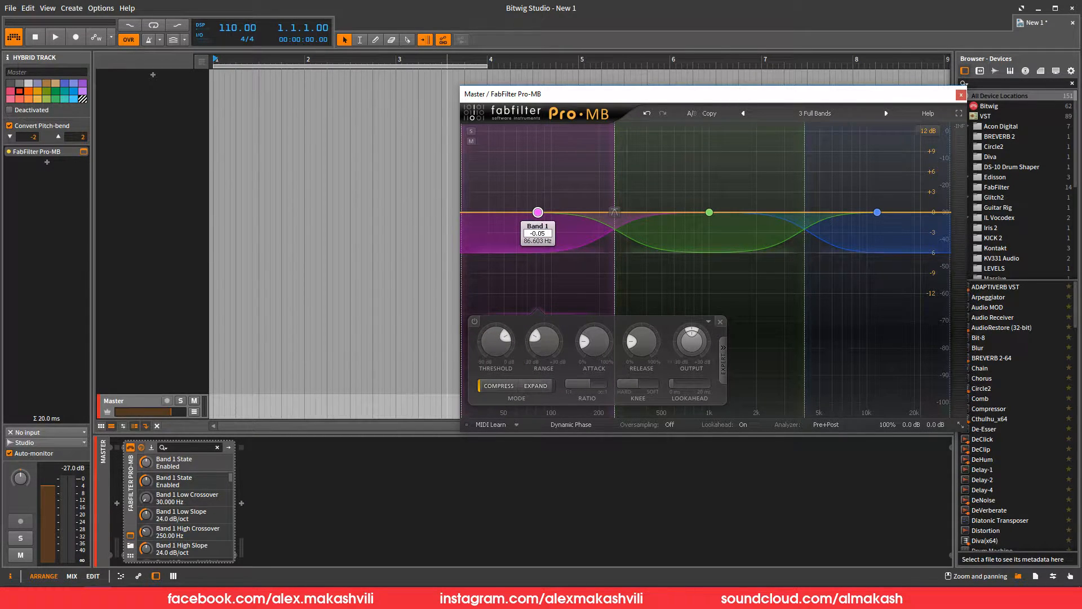
pyautogui.click(710, 212)
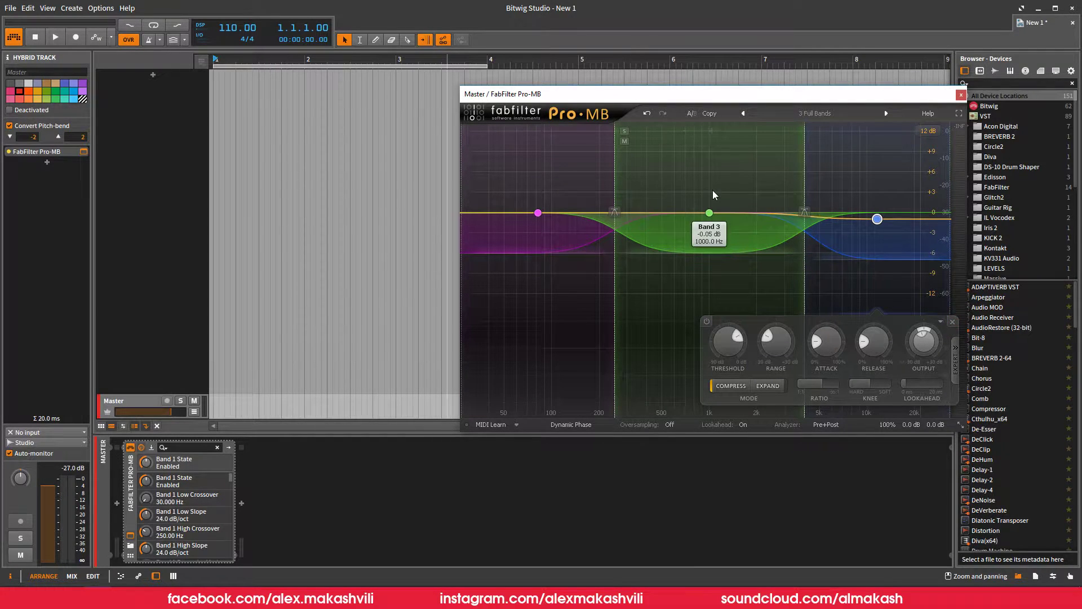
pyautogui.click(960, 94)
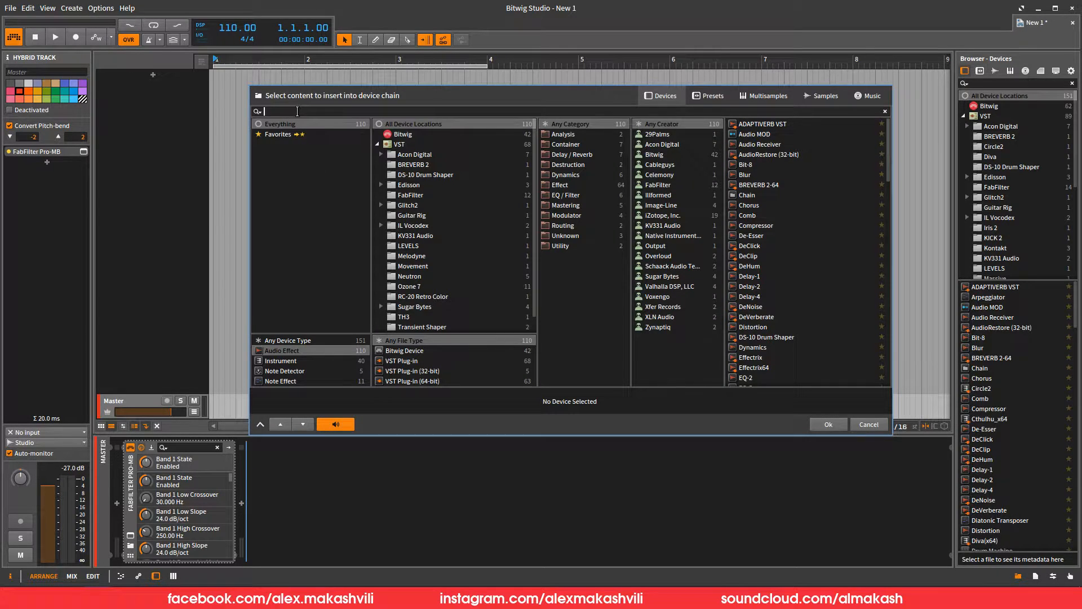
# Add FabFilter Pro-L after Pro-MB on Master and close its window
pyautogui.write('fa')
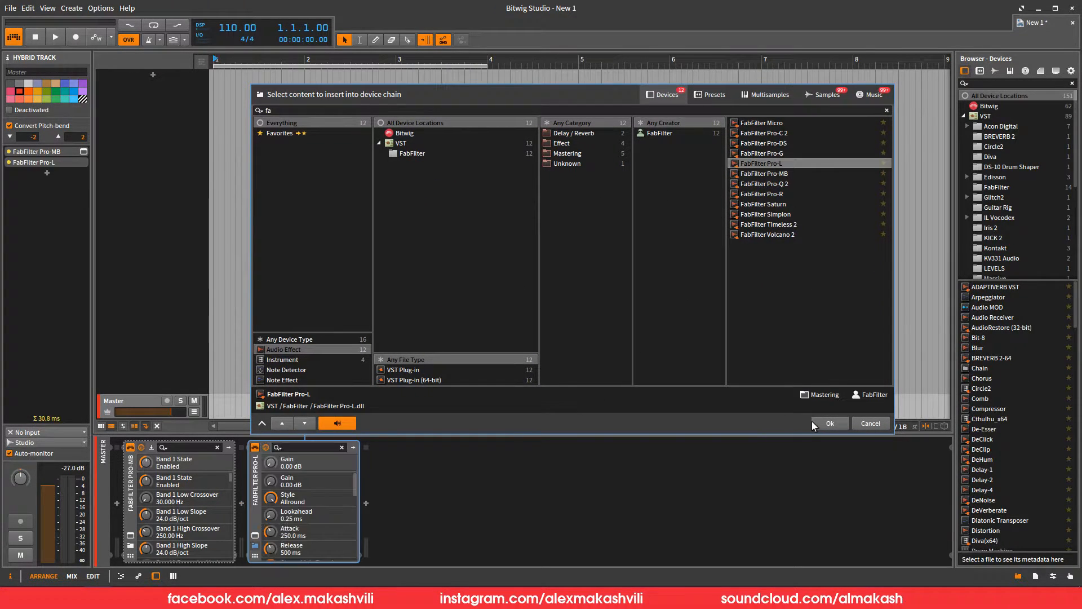
pyautogui.click(830, 423)
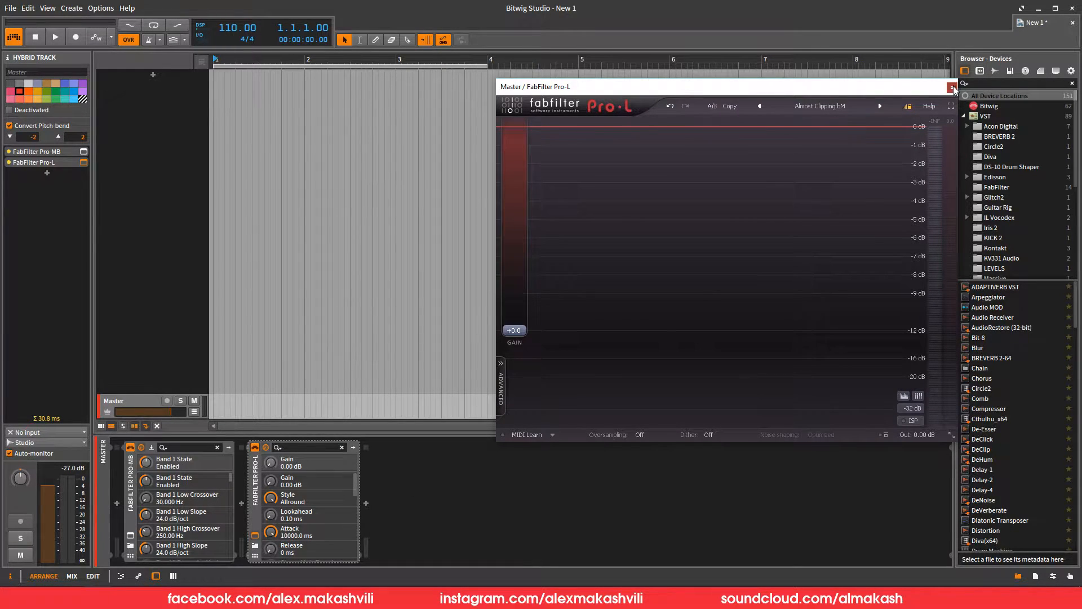
pyautogui.click(954, 87)
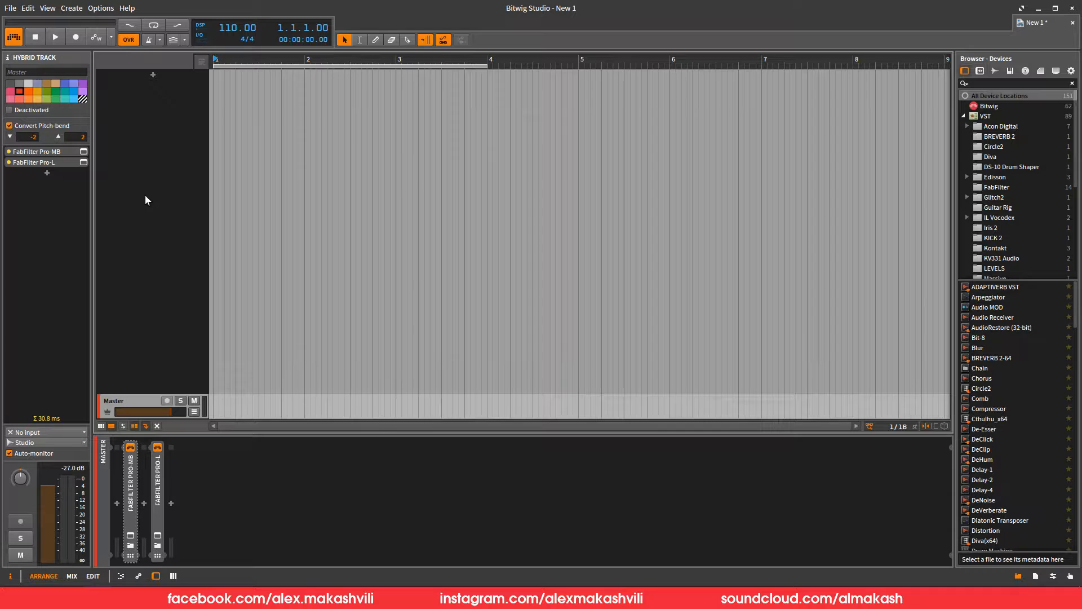
# Create a SIDECHAIN group track containing an instrument track named TRIGGER
pyautogui.rightClick(145, 200)
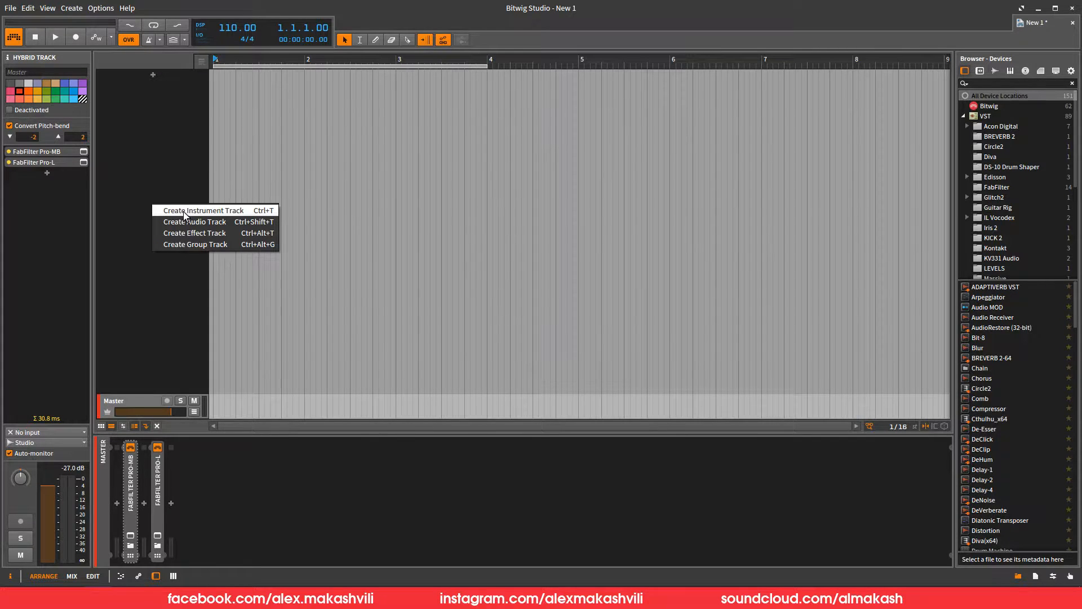
pyautogui.click(196, 243)
pyautogui.write('SIDECHAIN')
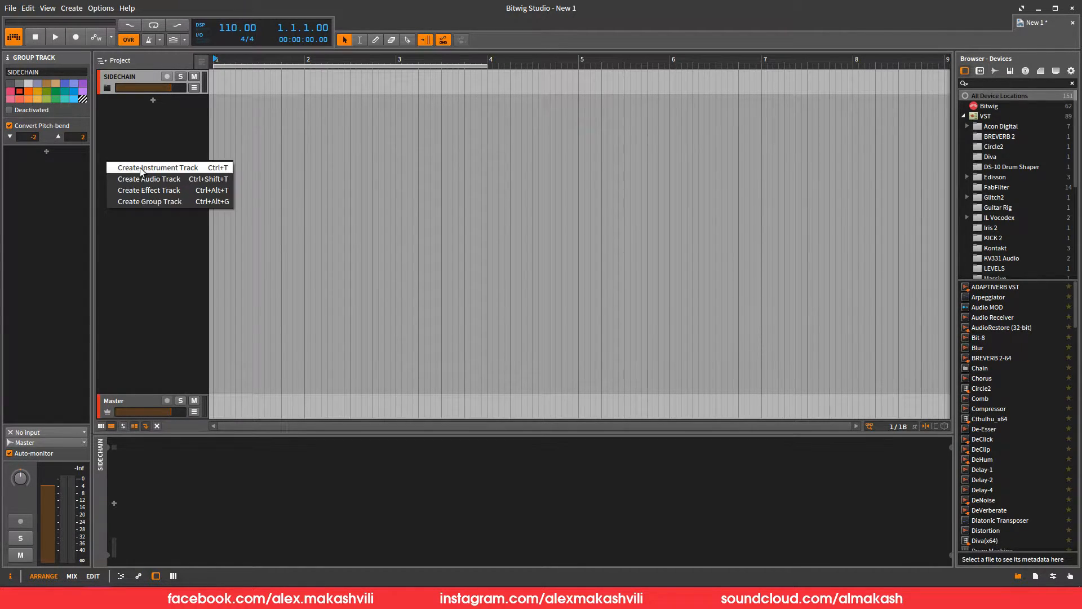
pyautogui.click(157, 167)
pyautogui.write('TRIGGER')
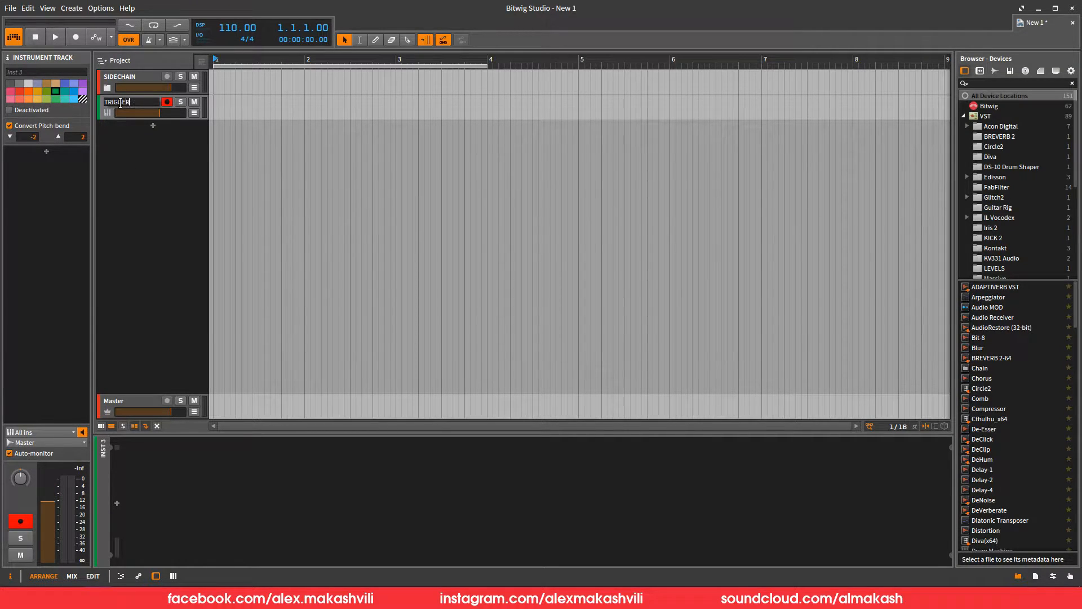
pyautogui.press('Return')
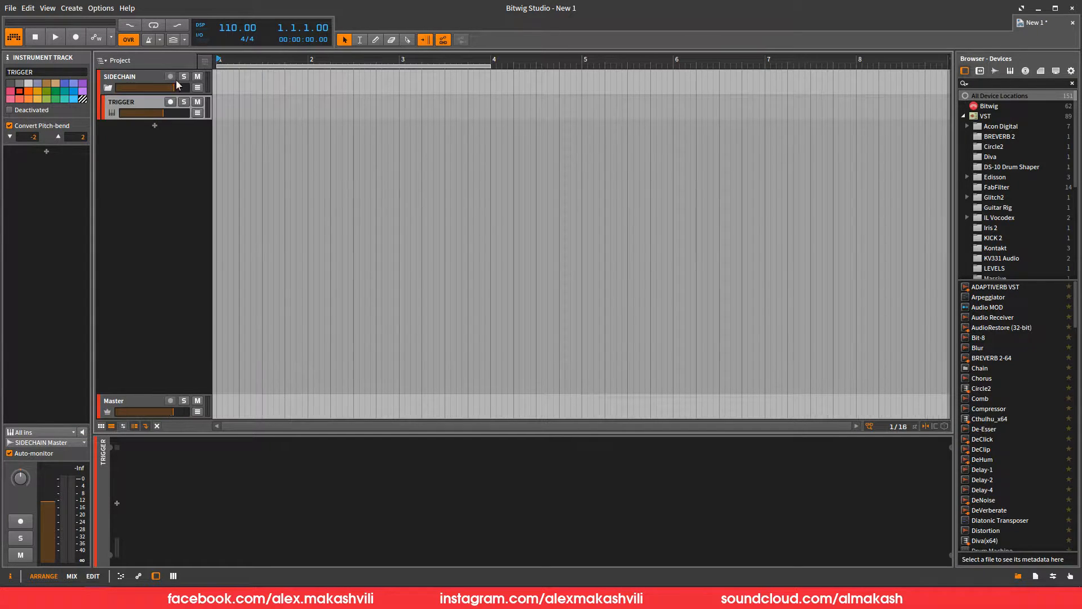
pyautogui.click(131, 76)
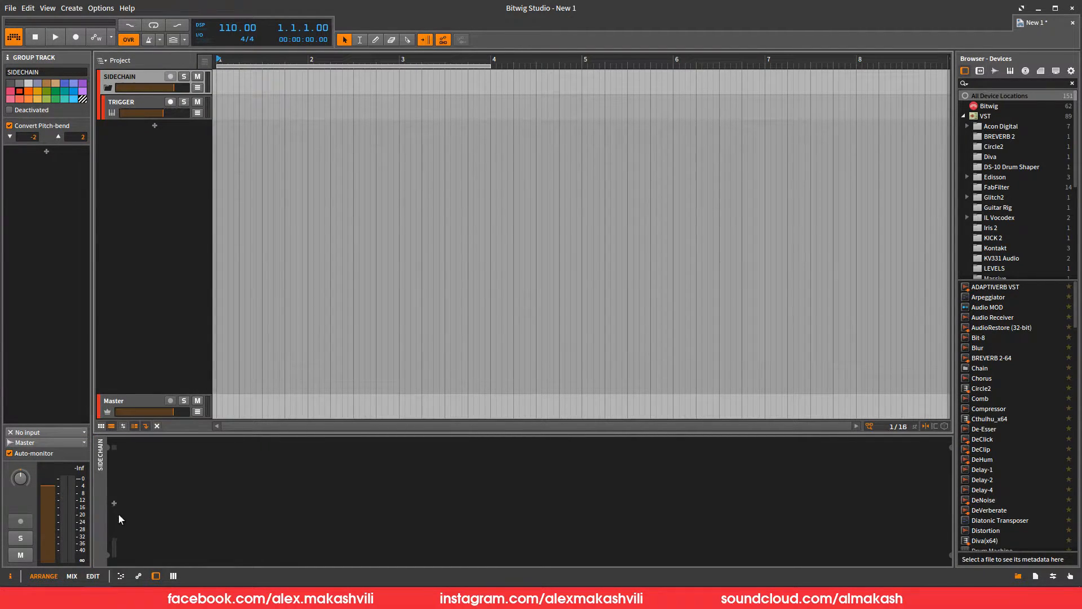
# Add a Note Receiver to SIDECHAIN with TRIGGER as its note source
pyautogui.click(113, 503)
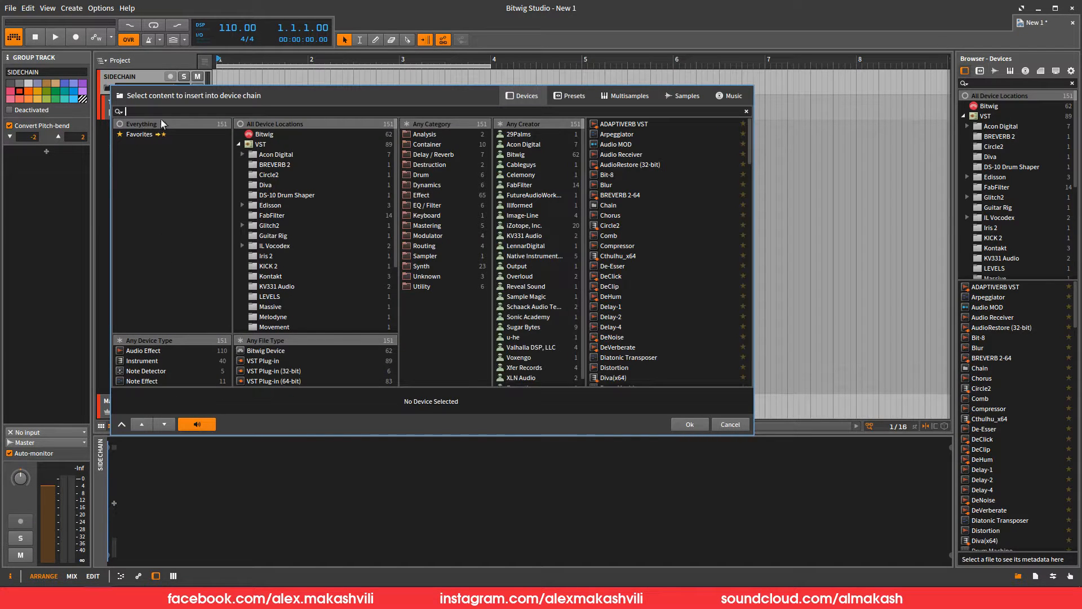
pyautogui.write('note')
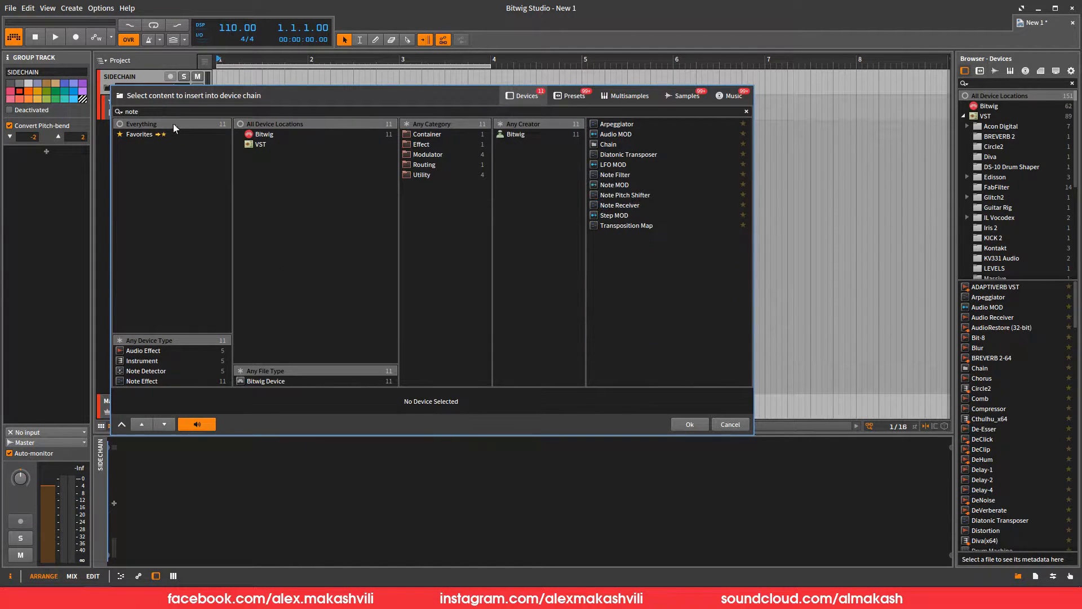
pyautogui.click(631, 204)
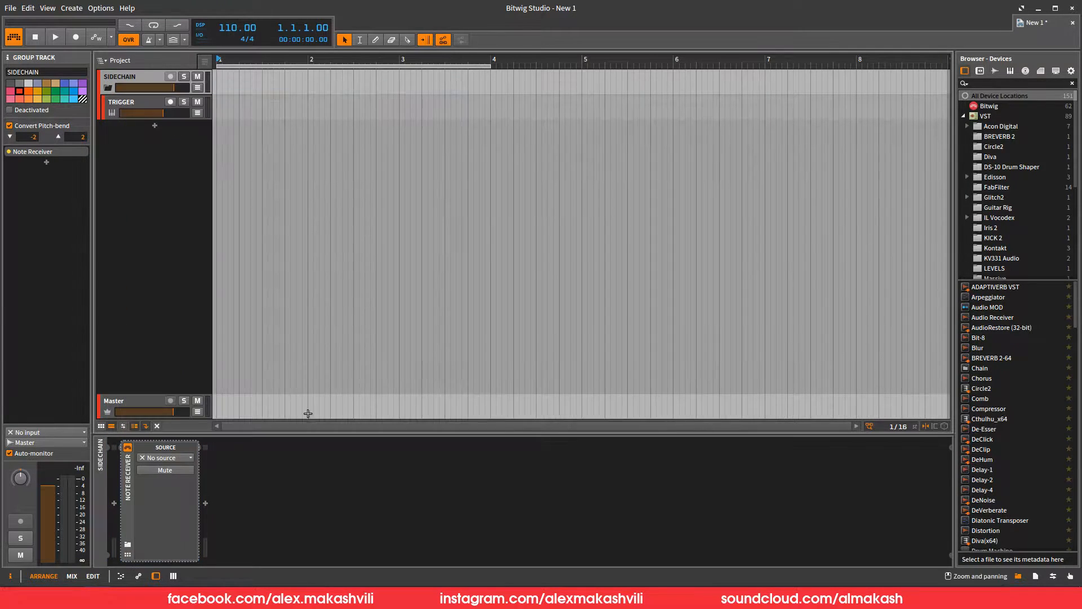
pyautogui.click(165, 457)
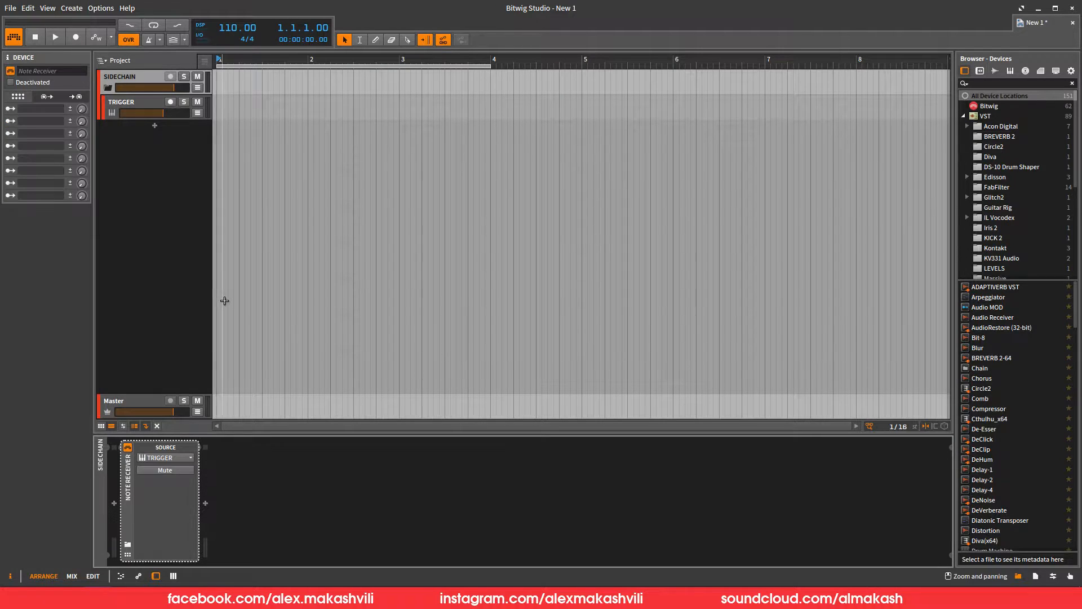
pyautogui.click(128, 76)
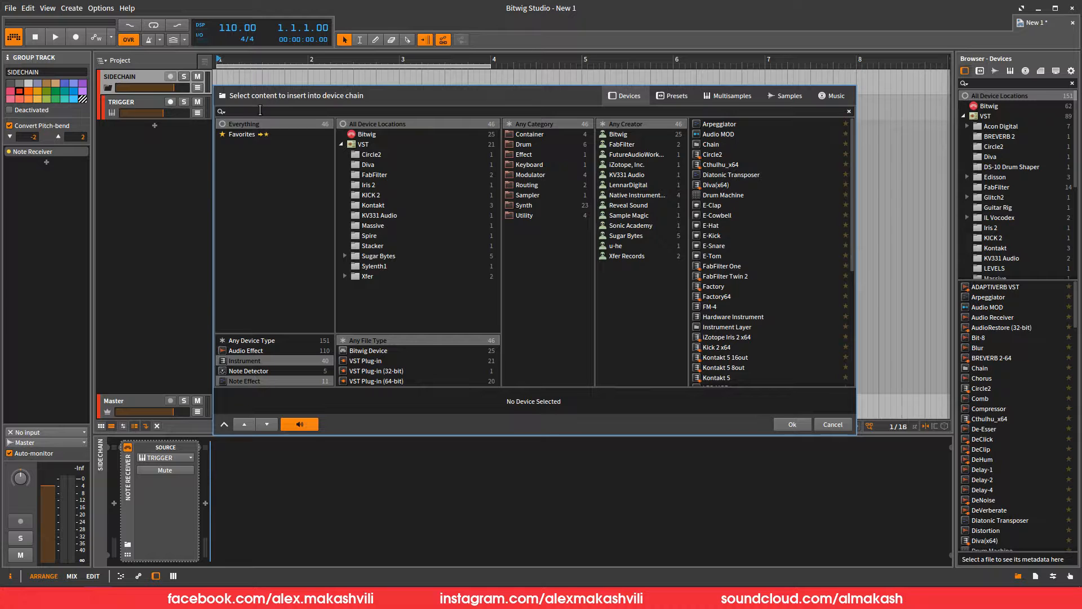
# Load VolumeShaper 4 on SIDECHAIN with a ducking shape in 1/4 Beat (1-Shot) mode
pyautogui.write('vo')
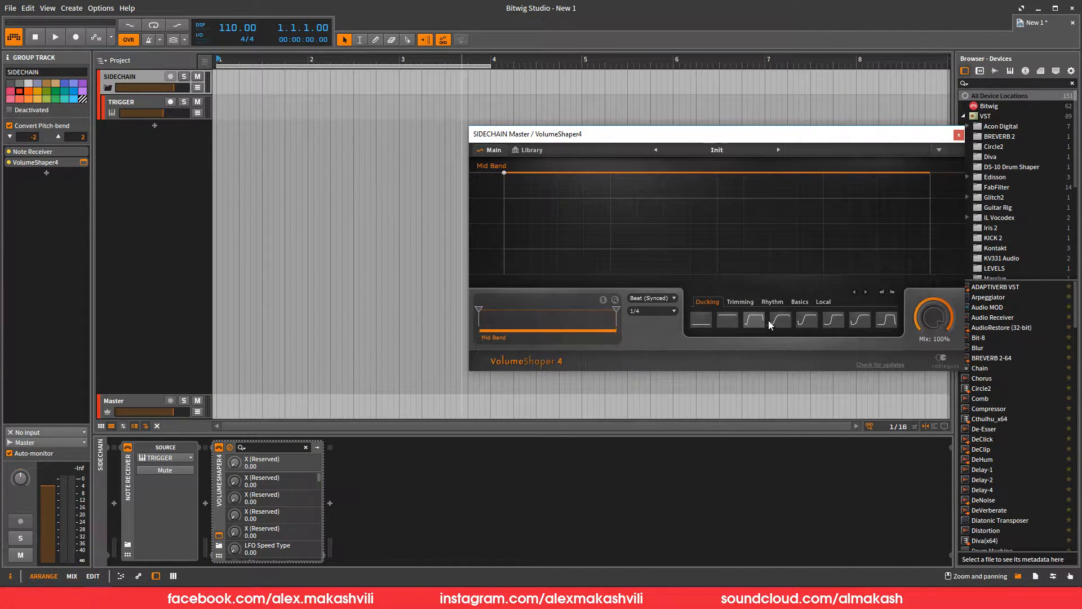
pyautogui.click(806, 319)
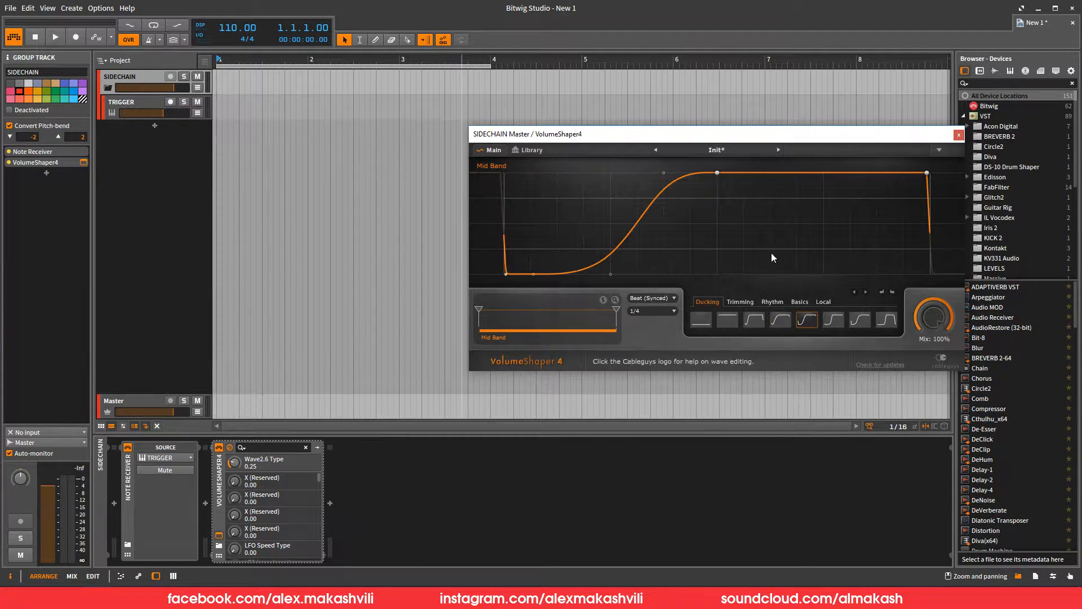
pyautogui.click(648, 298)
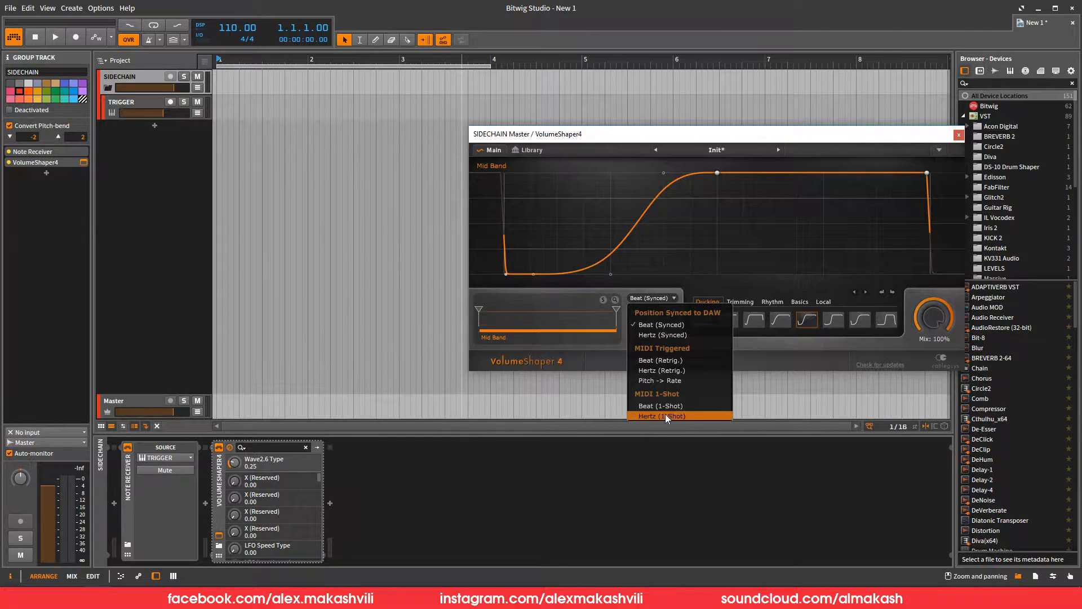
pyautogui.click(659, 405)
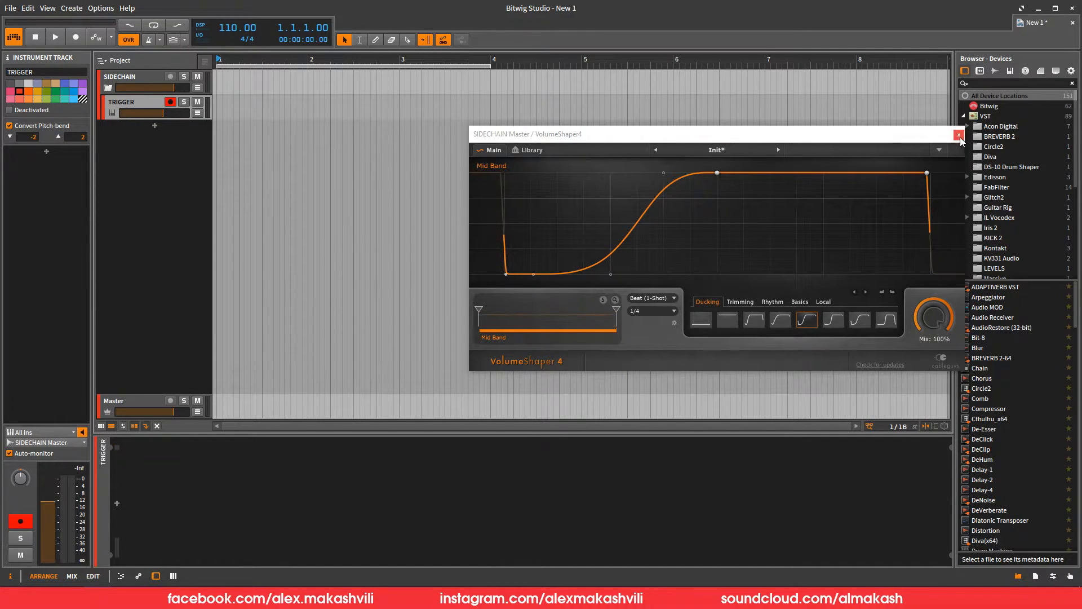
pyautogui.click(958, 135)
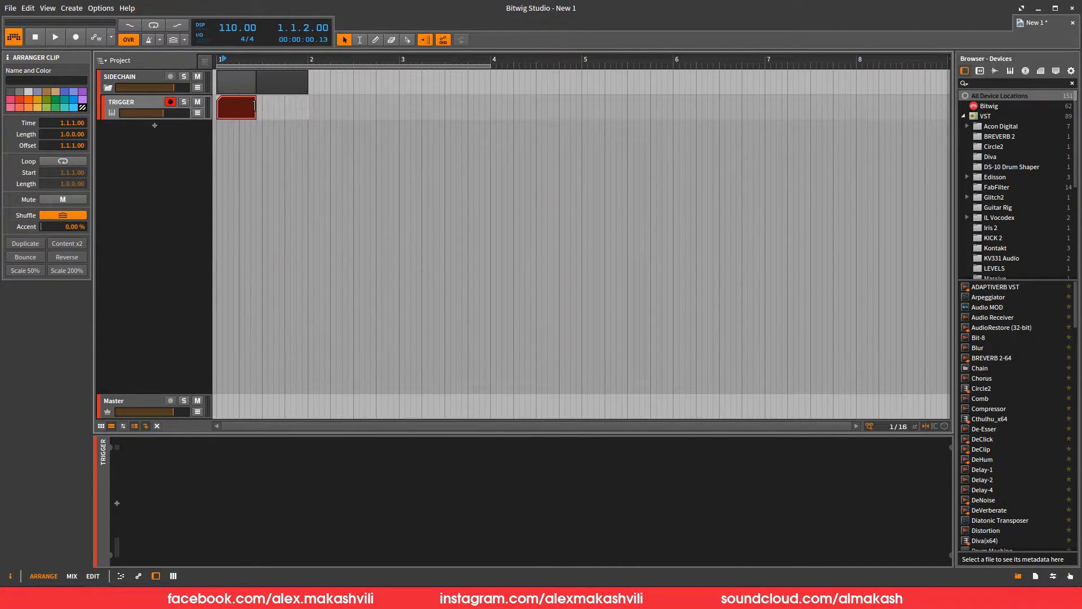
# Draw a long C1 note in the TRIGGER clip
pyautogui.doubleClick(235, 108)
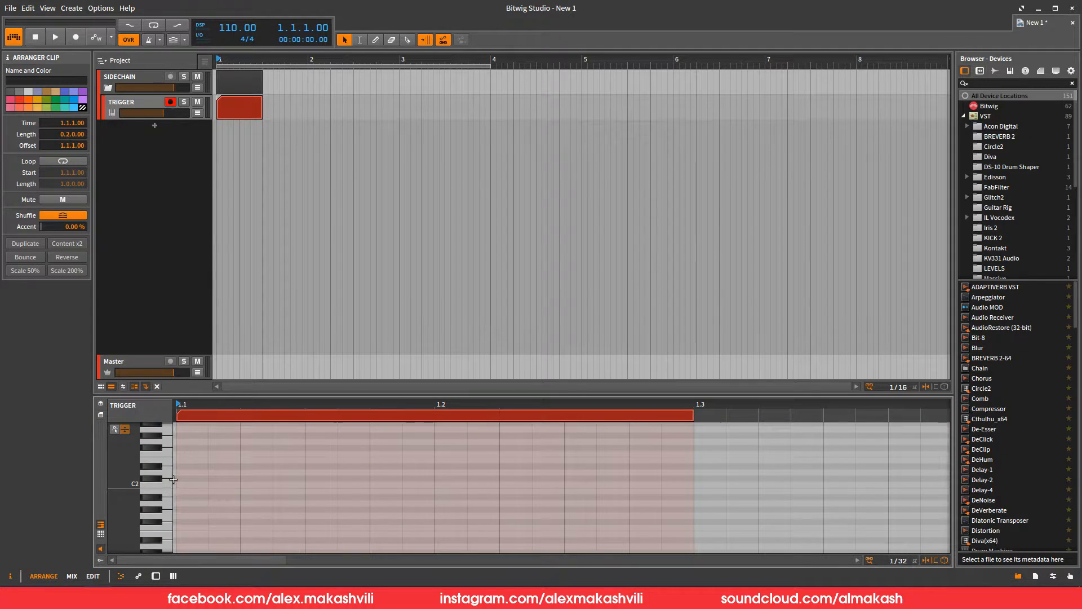
pyautogui.click(190, 489)
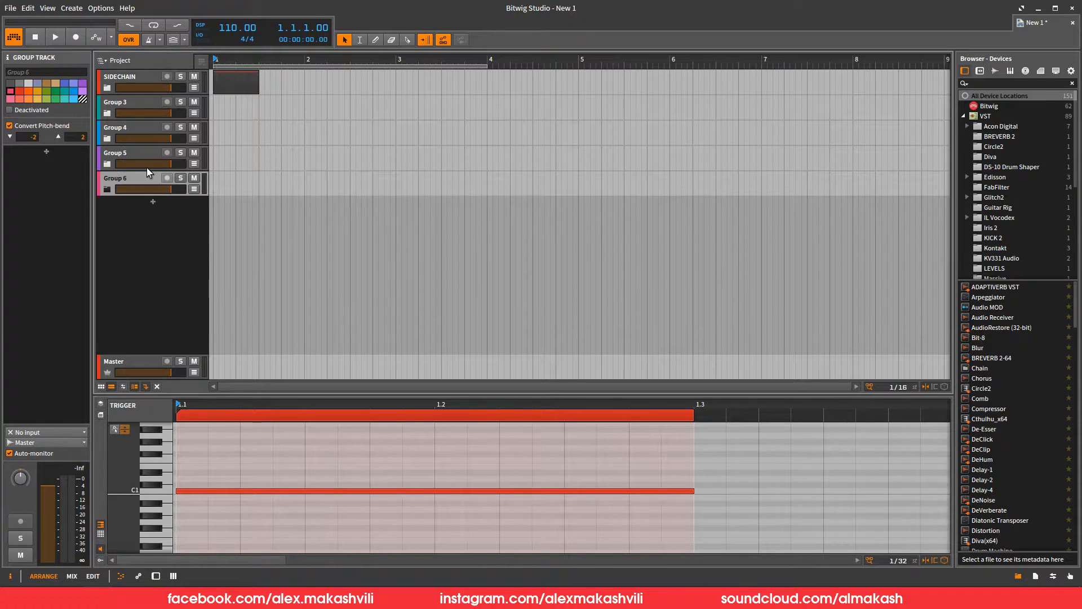
# Rename the coloured groups DRUMS, SYNTH, BASS and fx
pyautogui.doubleClick(115, 101)
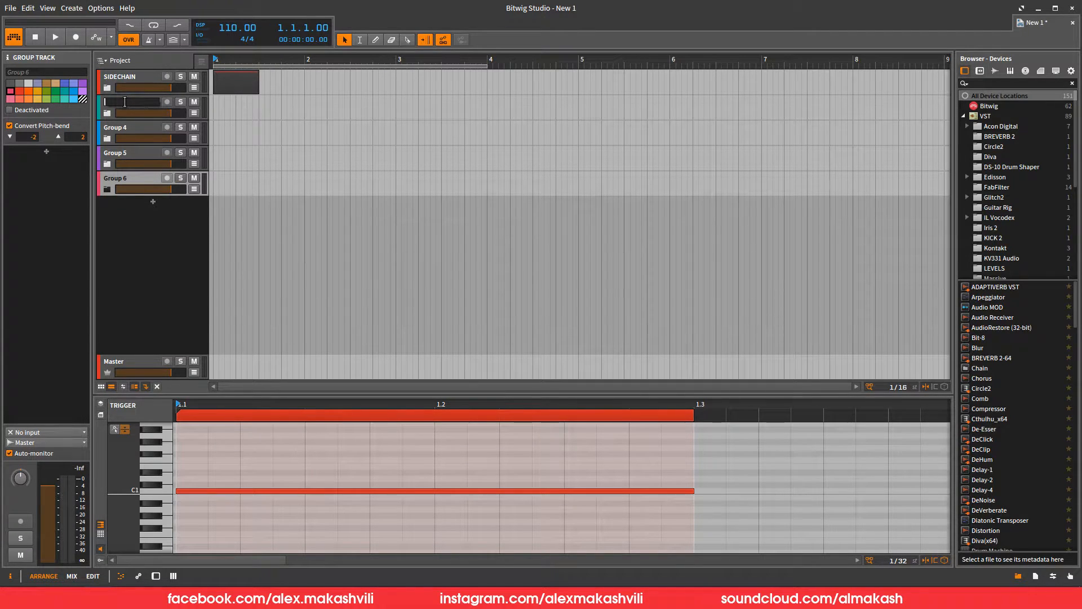
pyautogui.write('DRUMS')
pyautogui.click(133, 178)
pyautogui.write('fx')
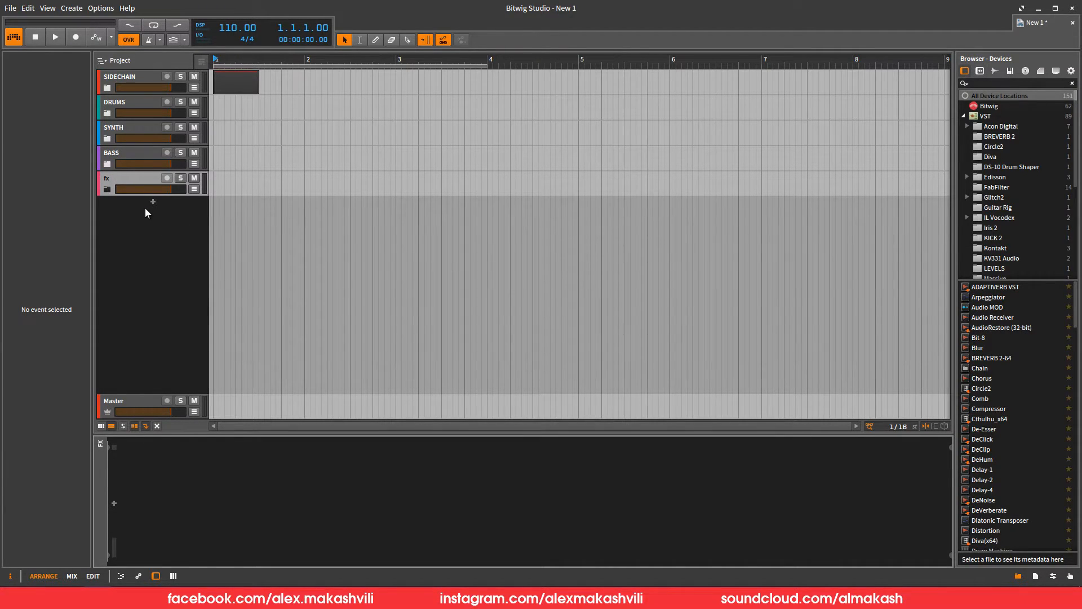
pyautogui.click(114, 127)
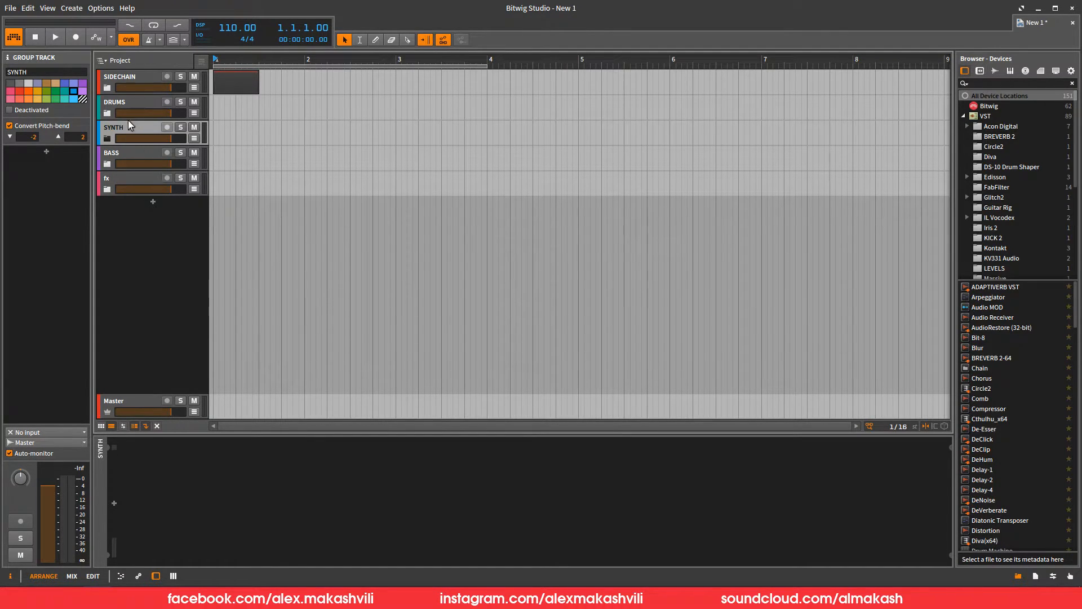
pyautogui.moveTo(135, 132)
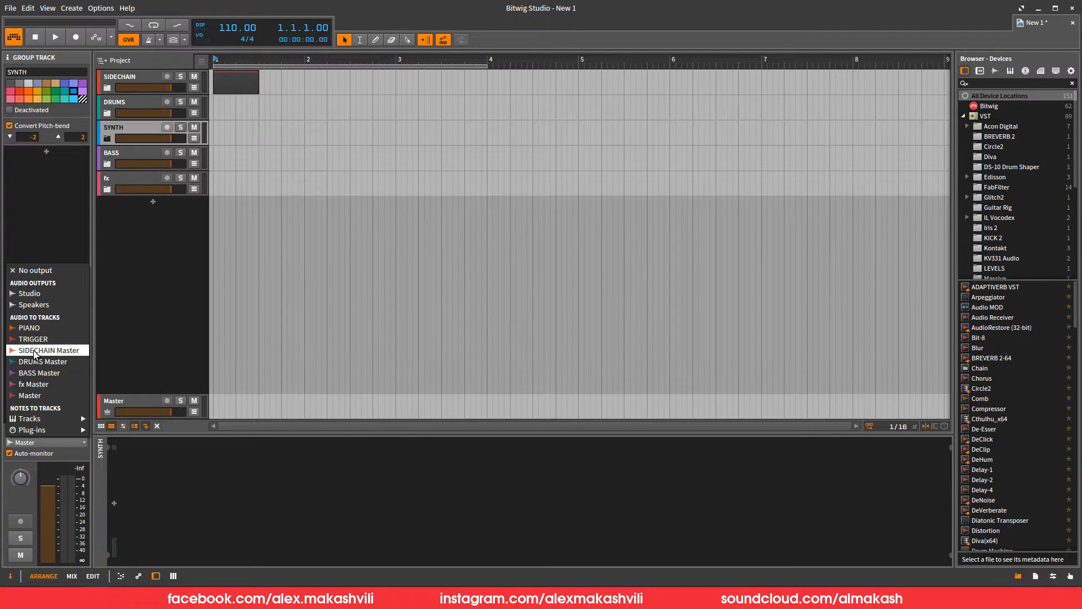
# Route the SYNTH group's output to SIDECHAIN Master
pyautogui.click(47, 350)
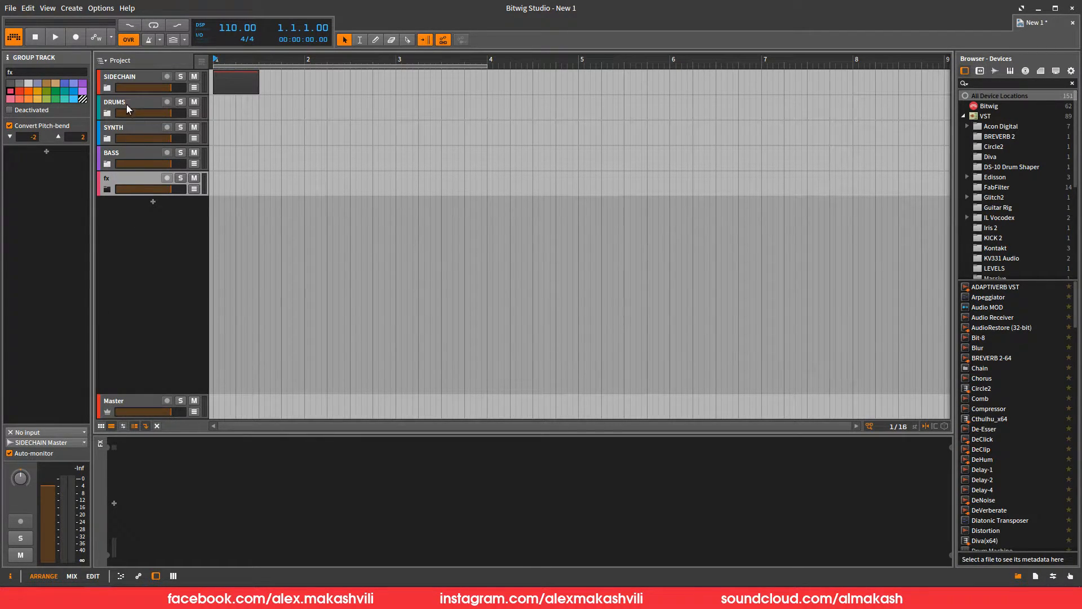
pyautogui.click(121, 76)
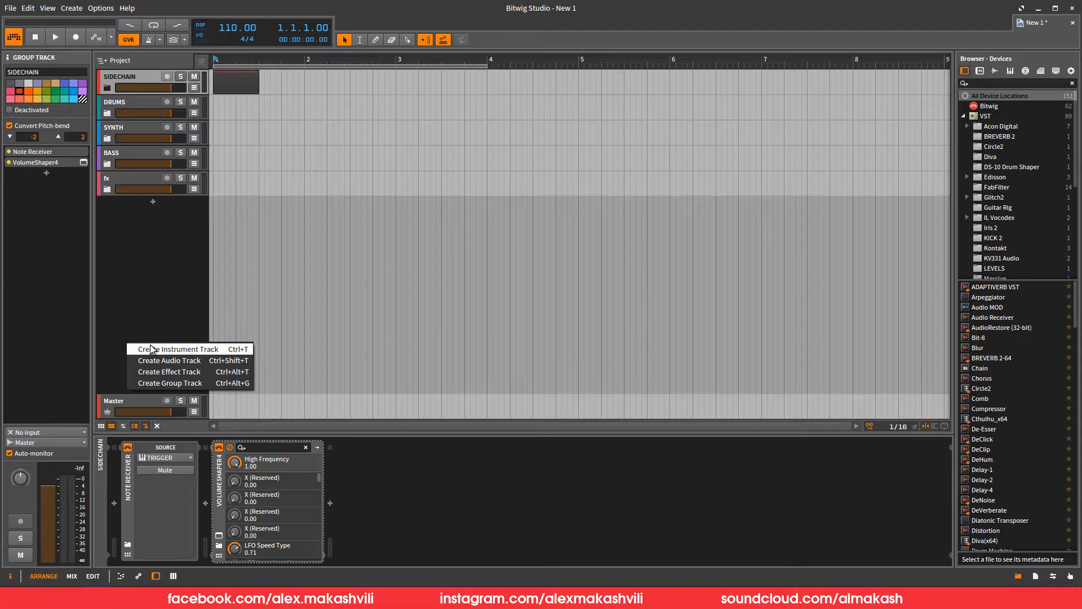
# Create an effect track named REVERB and load BREVERB 2-64 on it
pyautogui.click(169, 371)
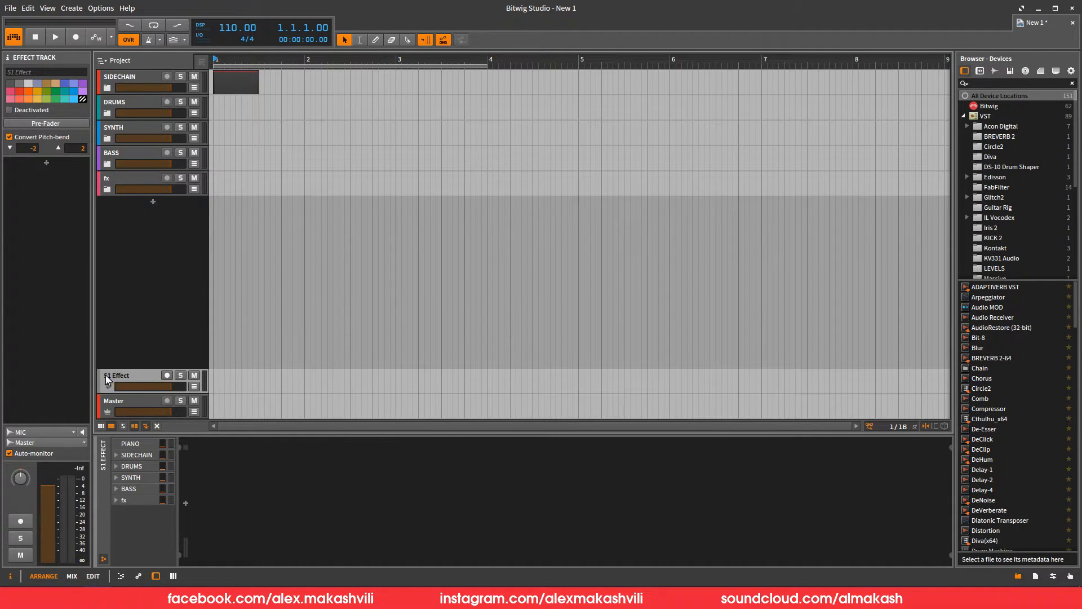
pyautogui.doubleClick(124, 375)
pyautogui.write('REVERB')
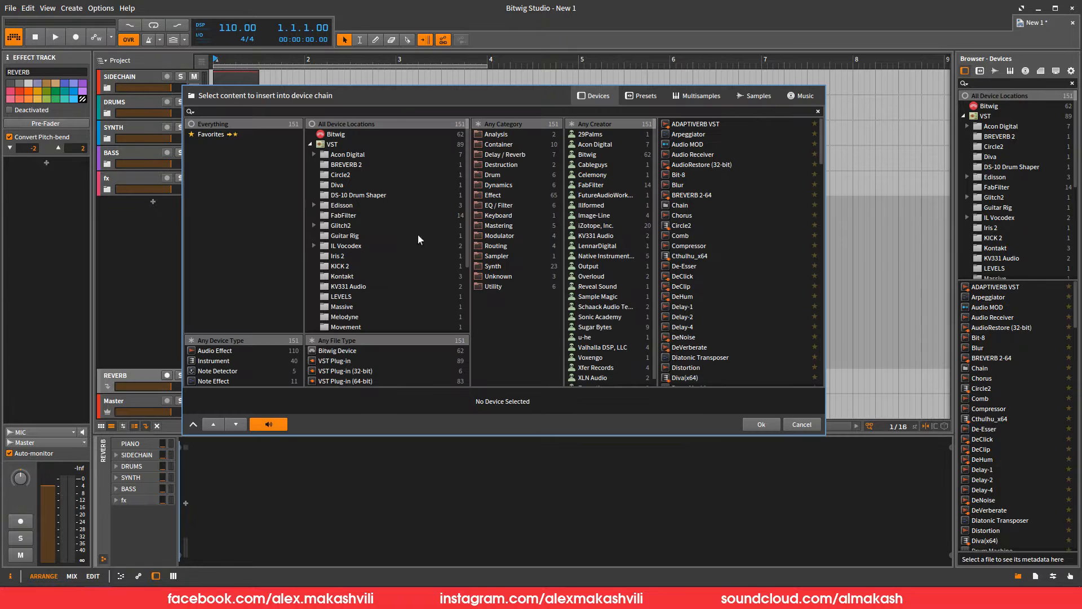
pyautogui.click(704, 193)
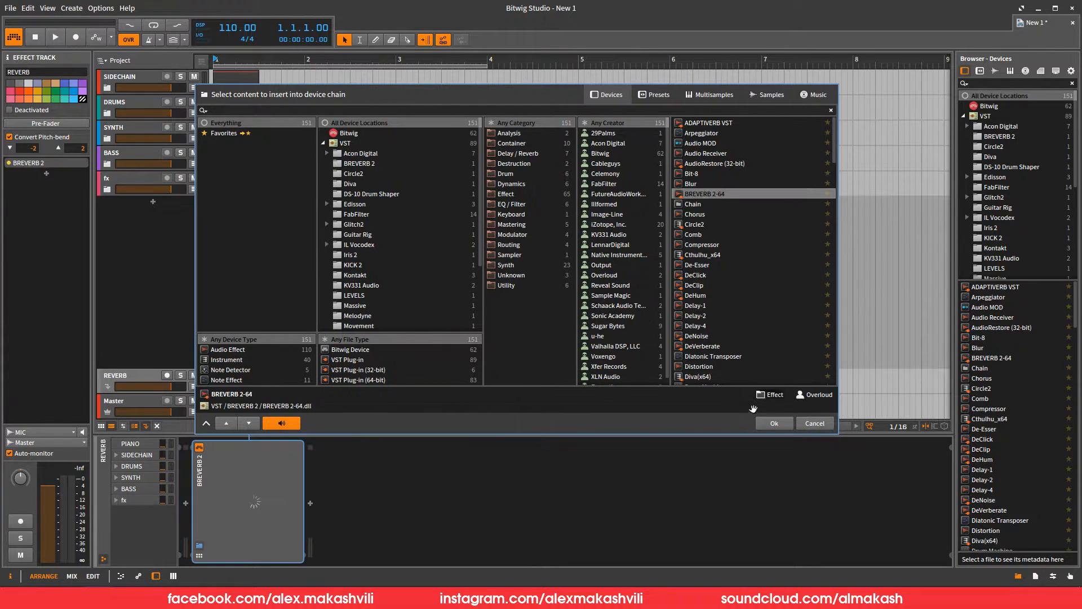
pyautogui.click(772, 424)
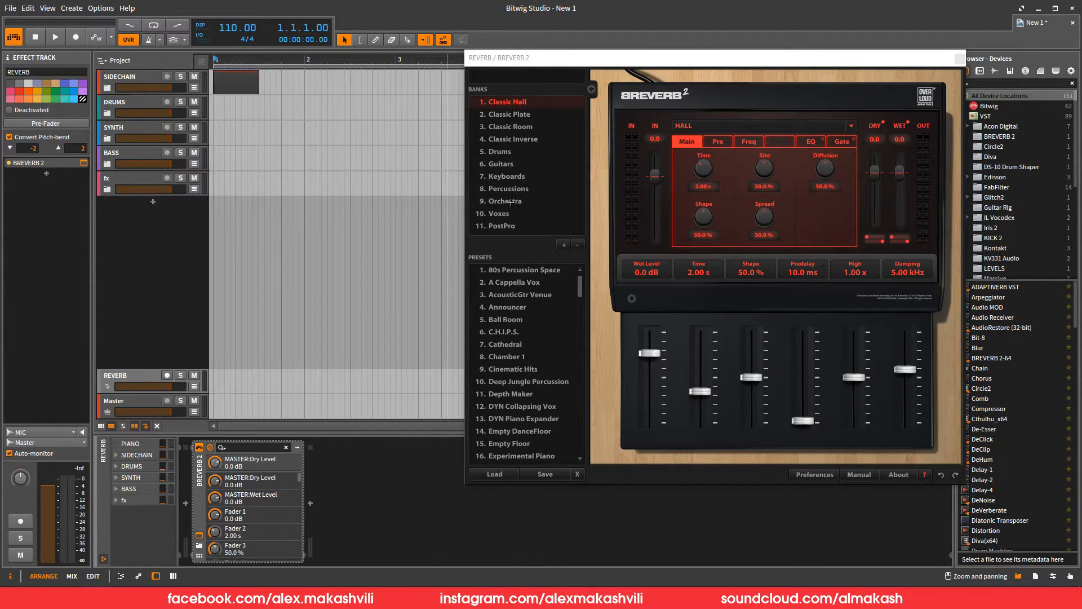
pyautogui.click(507, 176)
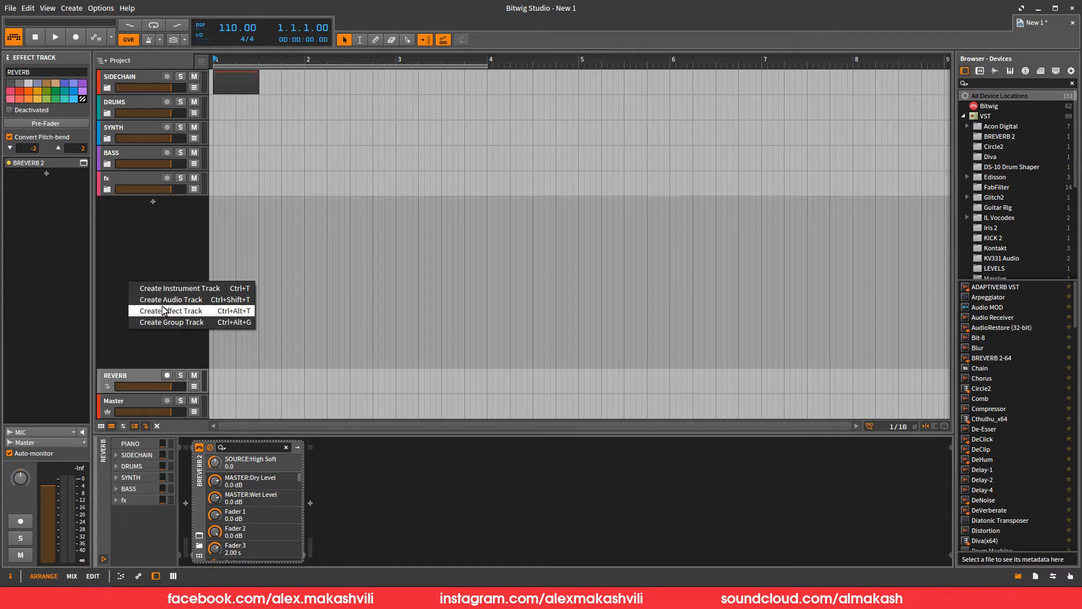
# Add effect track 'valhalaroom' running ValhallaRoom, then add a third empty effect track
pyautogui.click(168, 310)
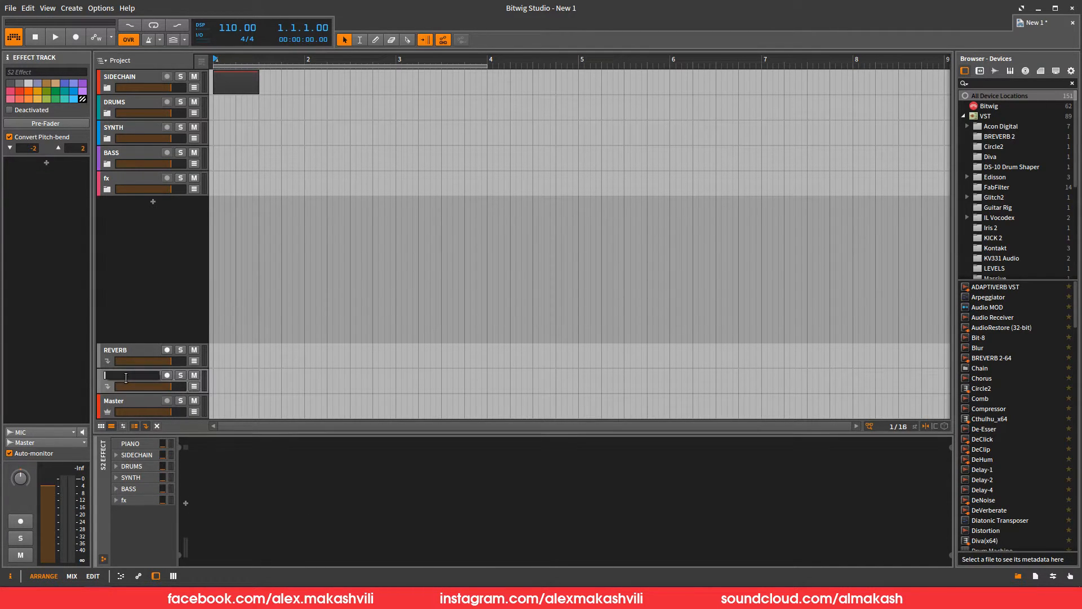
pyautogui.write('valin')
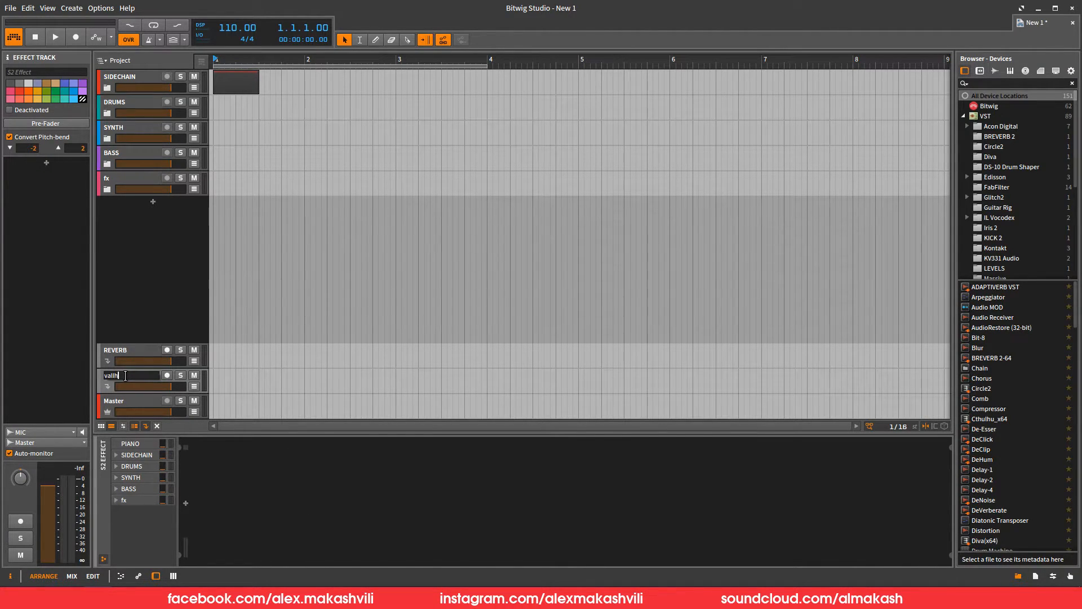
pyautogui.write('halaroom')
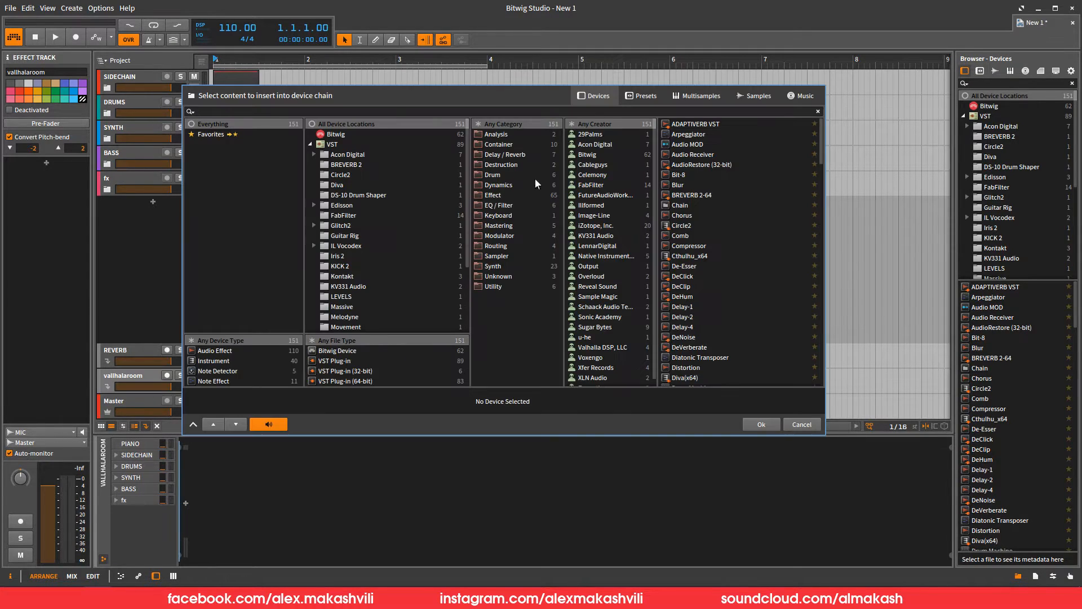
pyautogui.write('va')
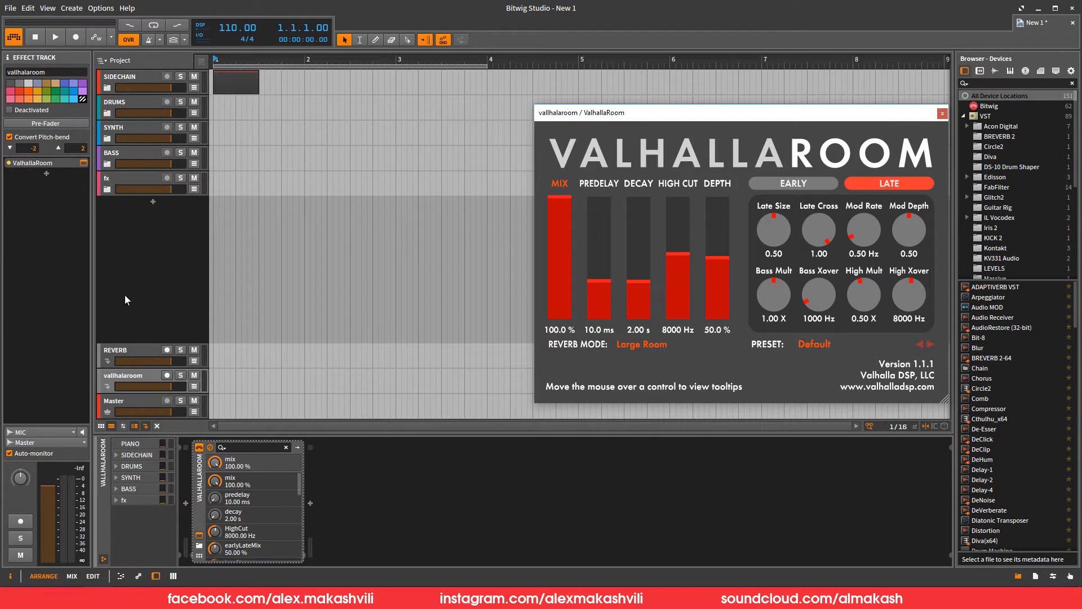
pyautogui.rightClick(124, 298)
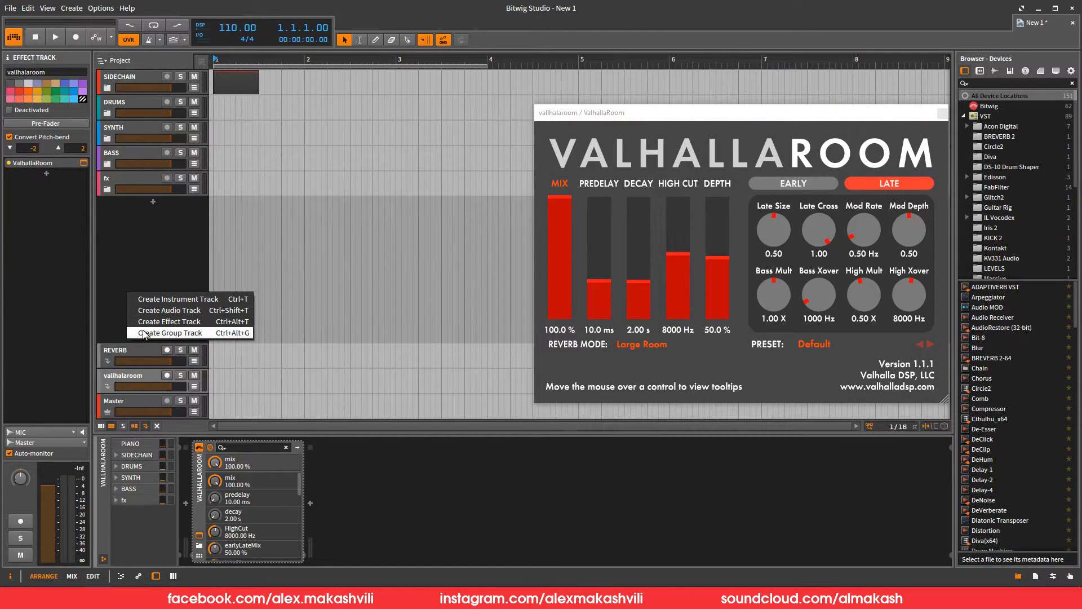
pyautogui.click(167, 321)
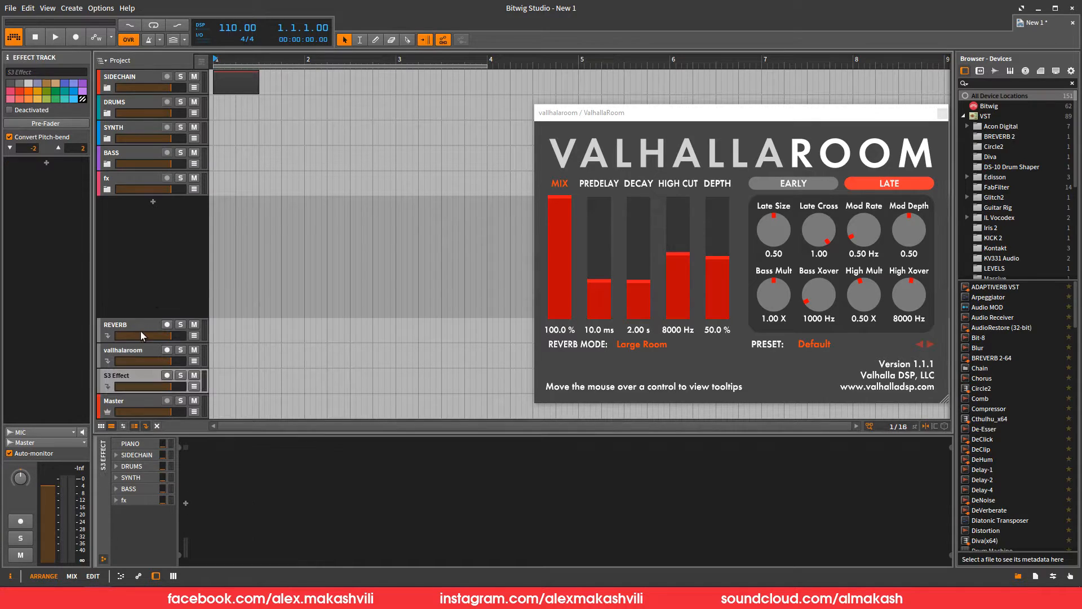
# Rename S3 Effect to R and load FabFilter Pro-R onto it
pyautogui.doubleClick(127, 374)
pyautogui.write('R')
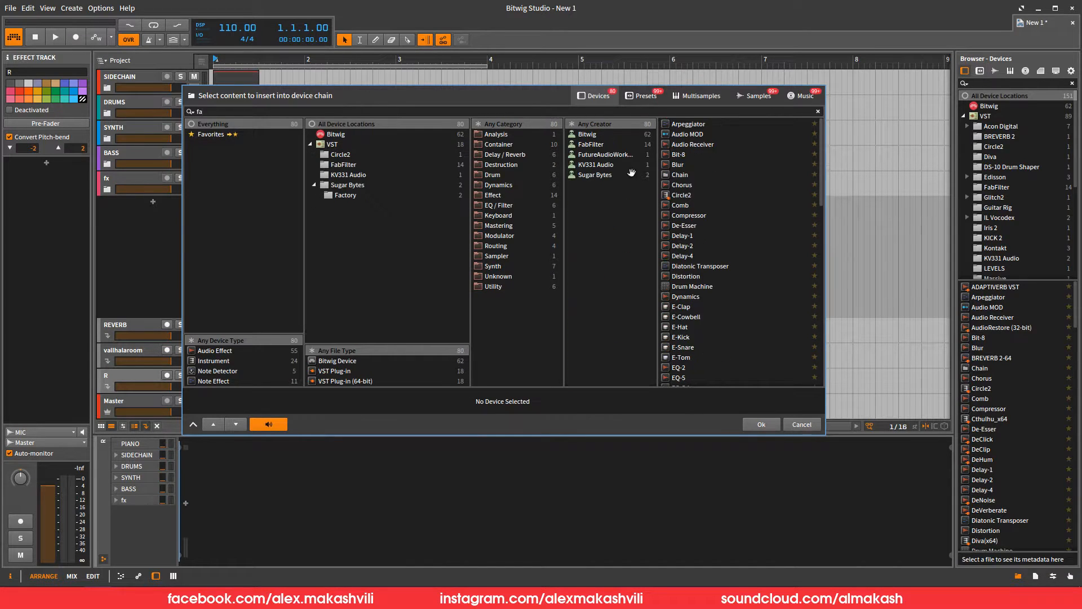
pyautogui.click(705, 204)
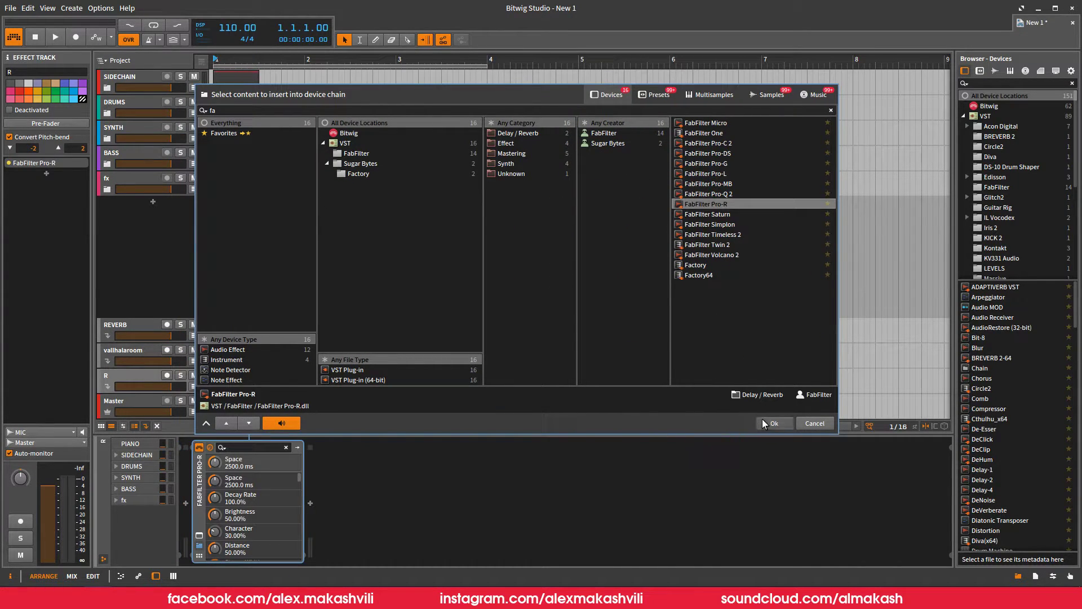
pyautogui.click(773, 423)
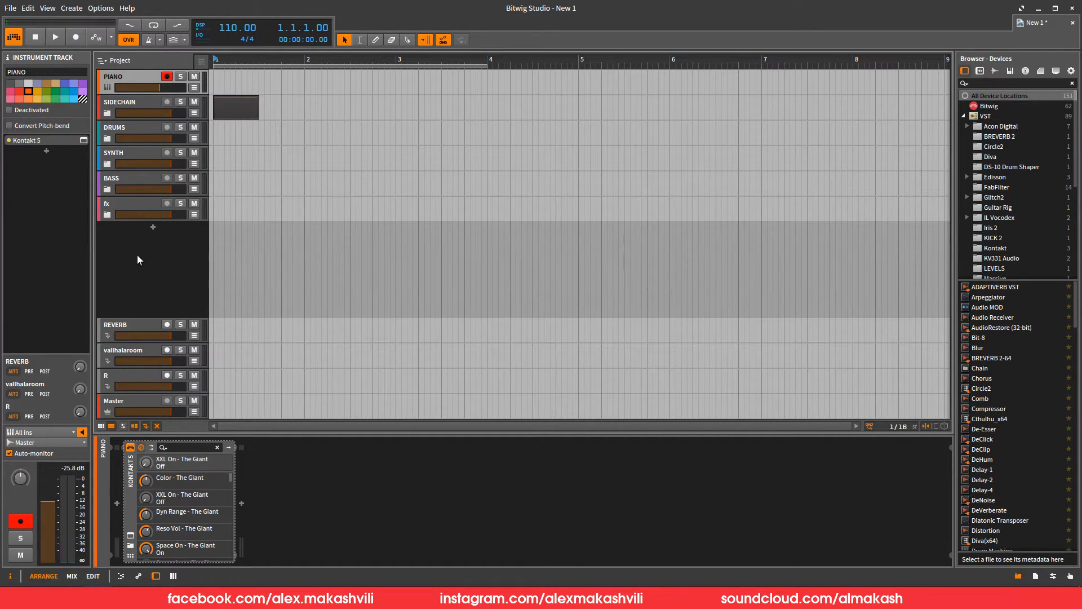
# Create instrument track CTHULHU, move it below PIANO, and load Cthulhu_x64
pyautogui.rightClick(152, 249)
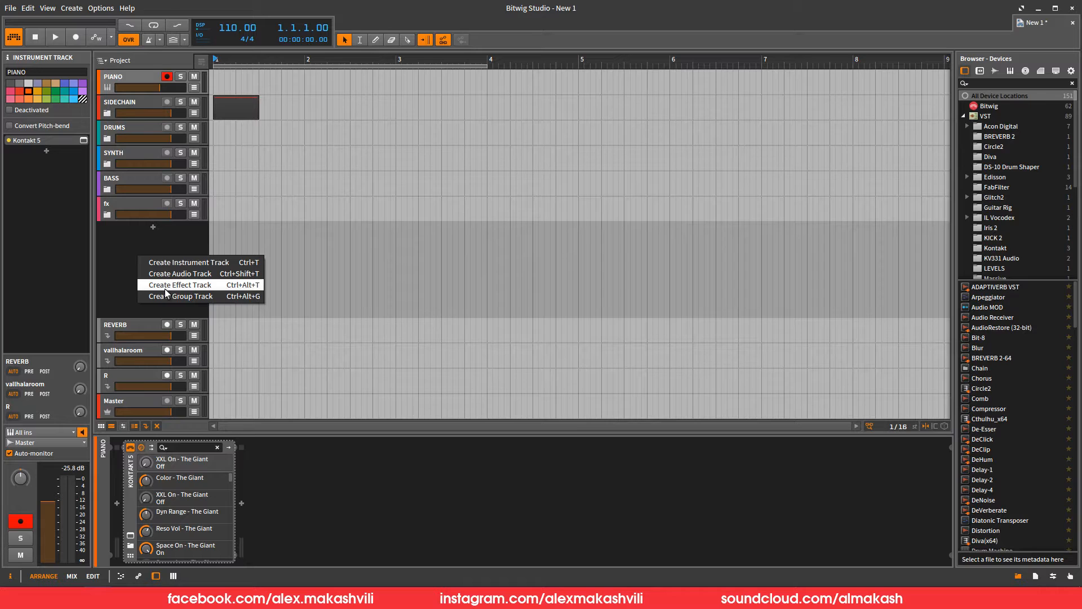
pyautogui.moveTo(188, 262)
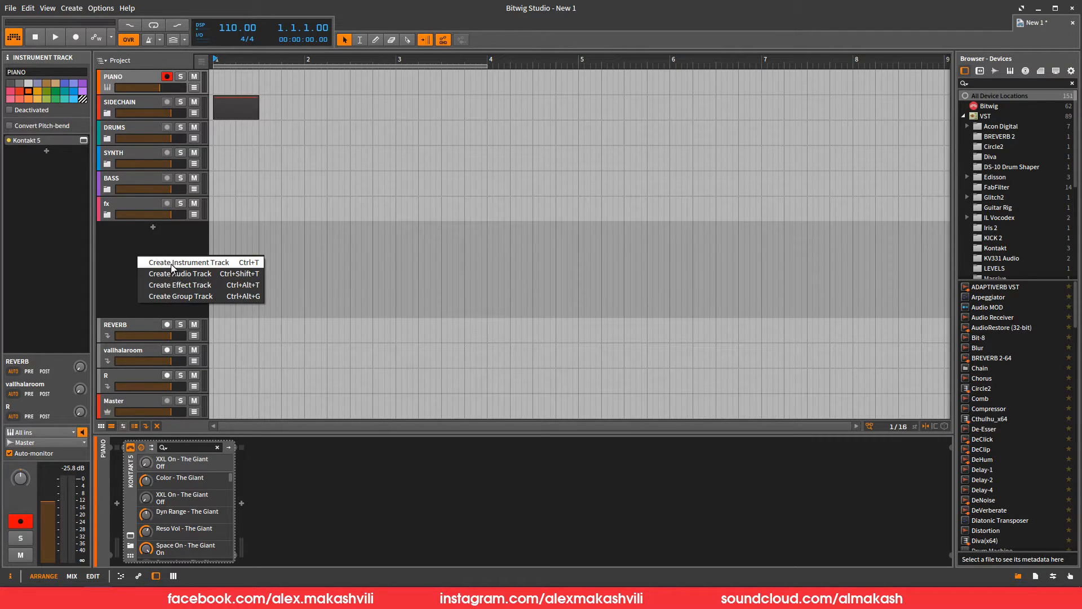
pyautogui.click(188, 262)
pyautogui.write('CTHULHU')
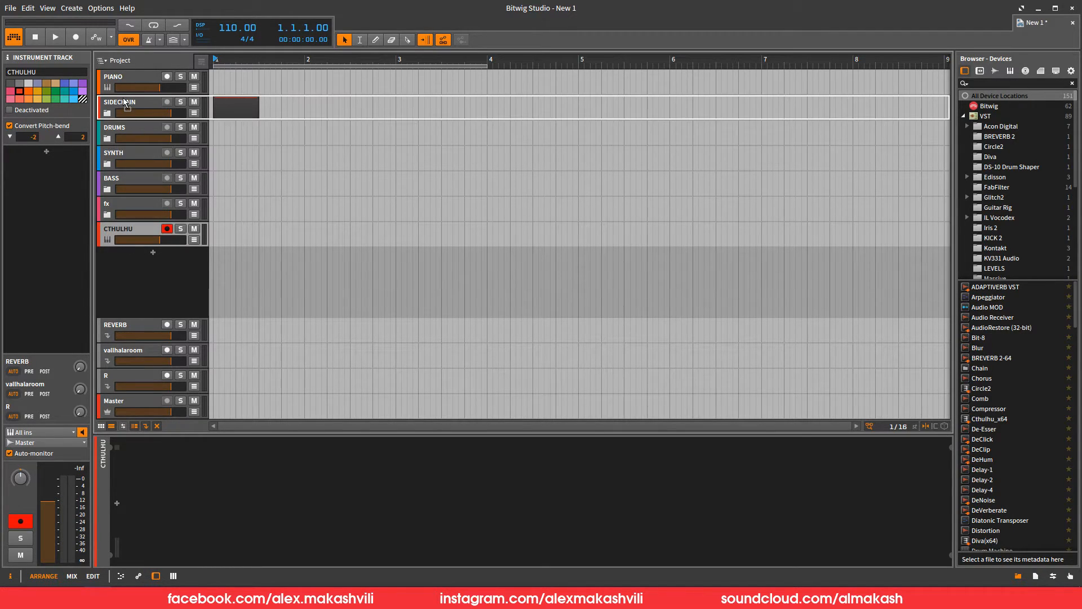
pyautogui.moveTo(119, 228); pyautogui.dragTo(119, 101)
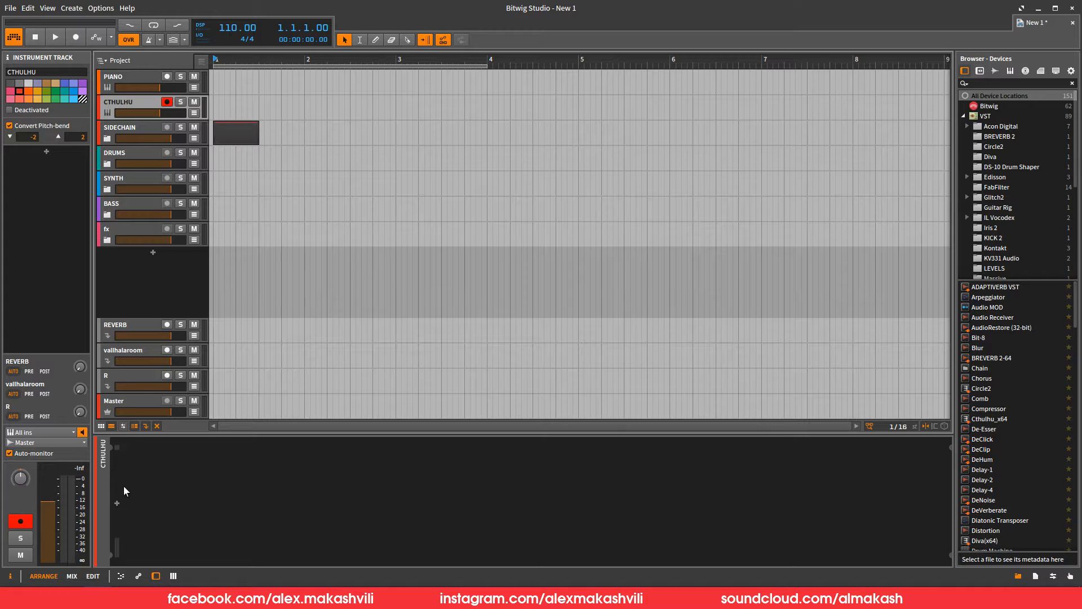
pyautogui.click(117, 502)
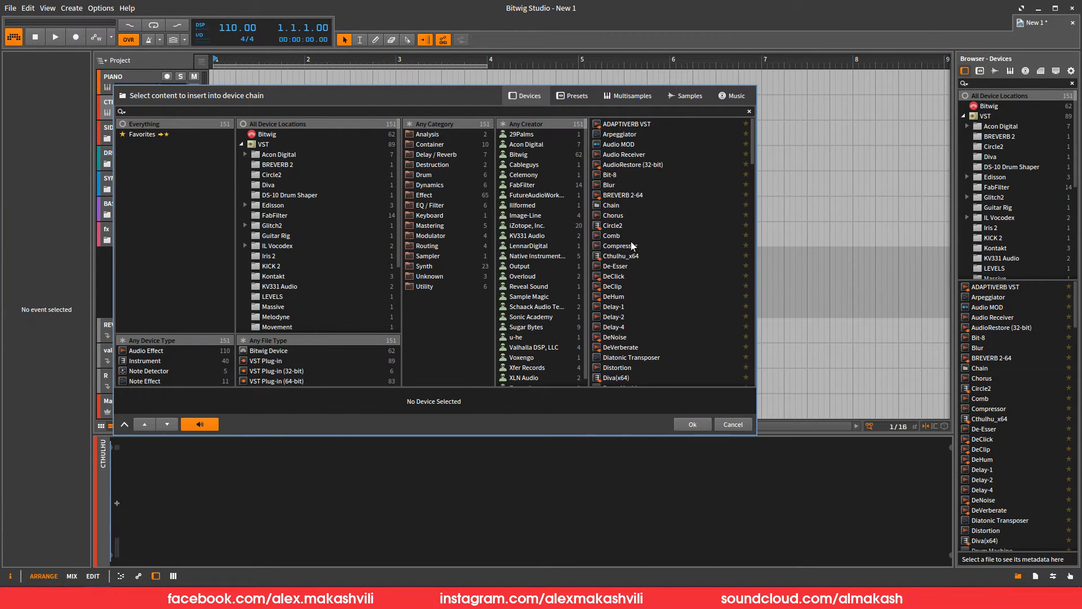
pyautogui.click(691, 424)
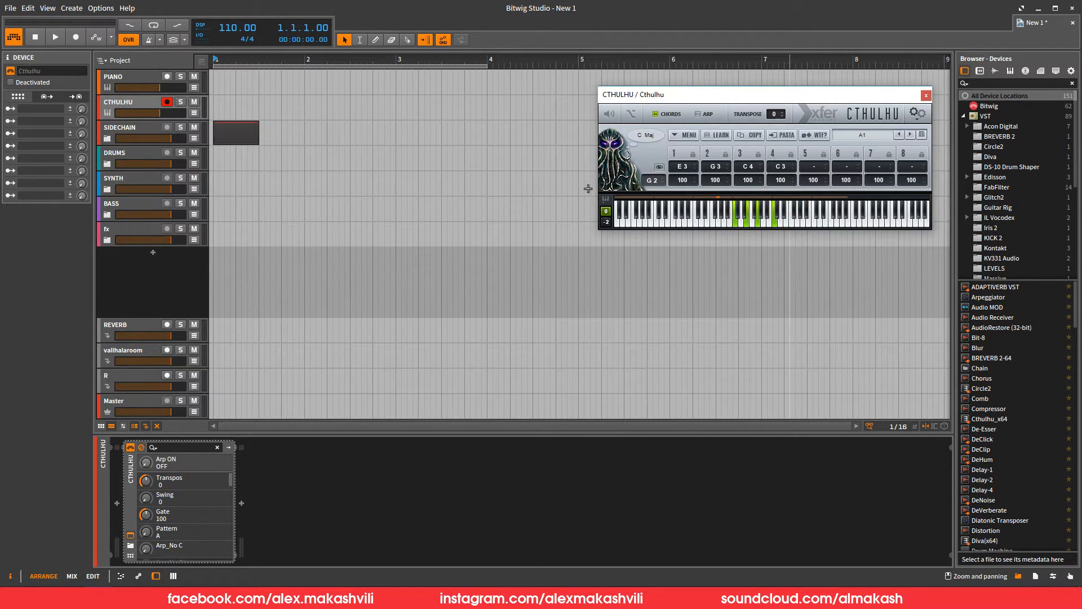
pyautogui.moveTo(136, 109)
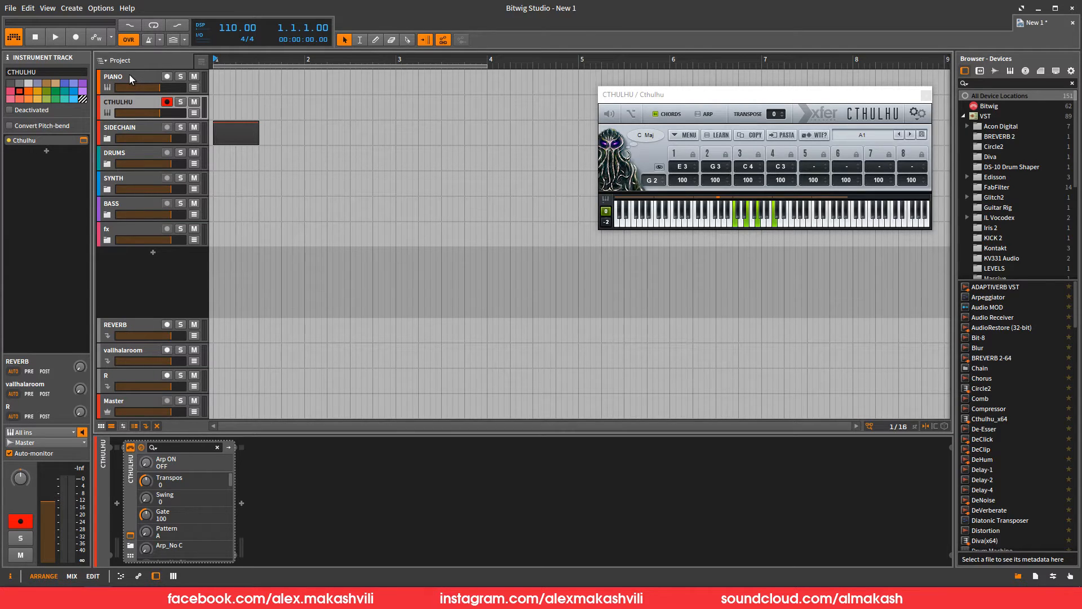
# Route the CTHULHU track's output to the PIANO track
pyautogui.click(114, 76)
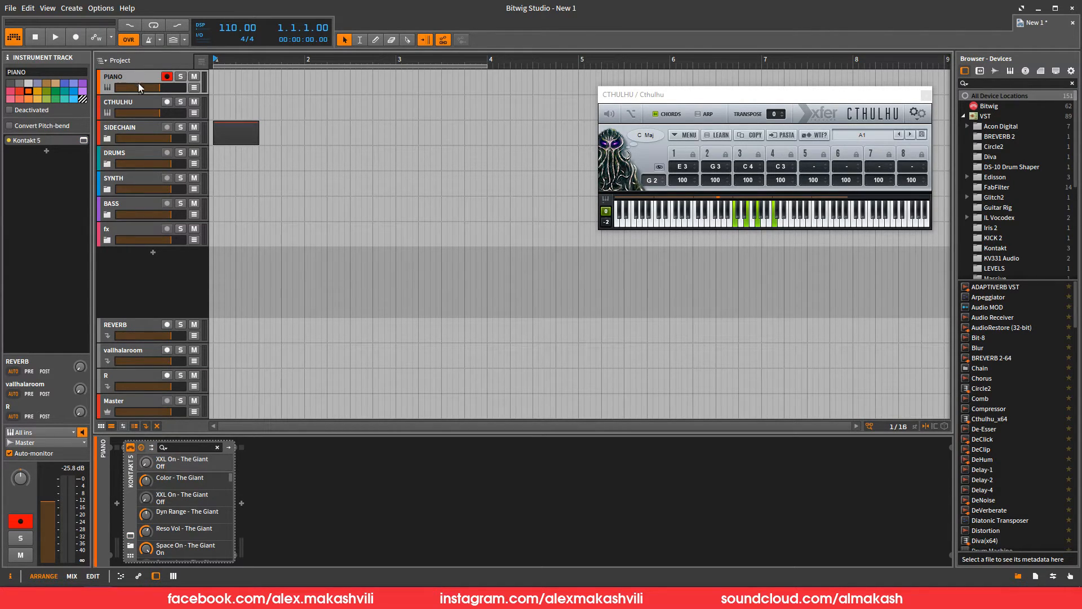
pyautogui.click(119, 101)
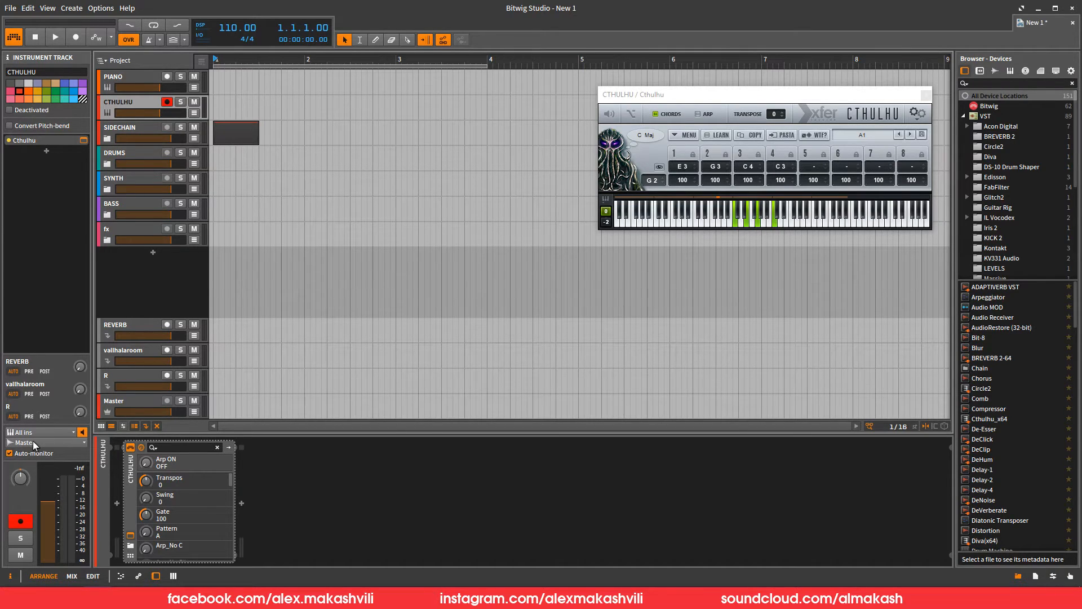
pyautogui.click(38, 431)
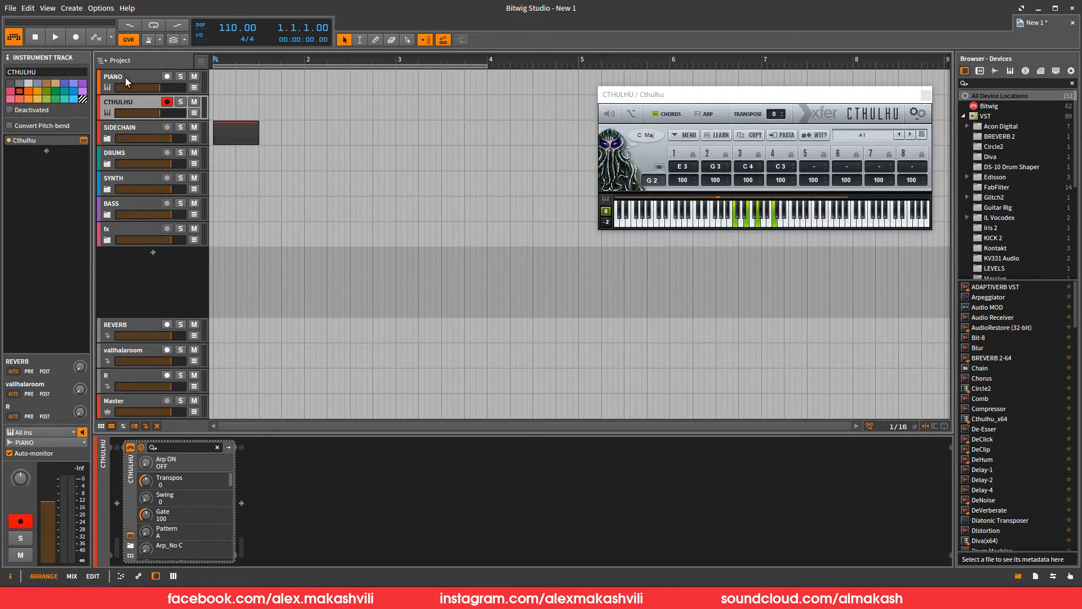
# Add a Note Receiver before Kontakt 5 on PIANO, receiving notes from CTHULHU
pyautogui.click(114, 76)
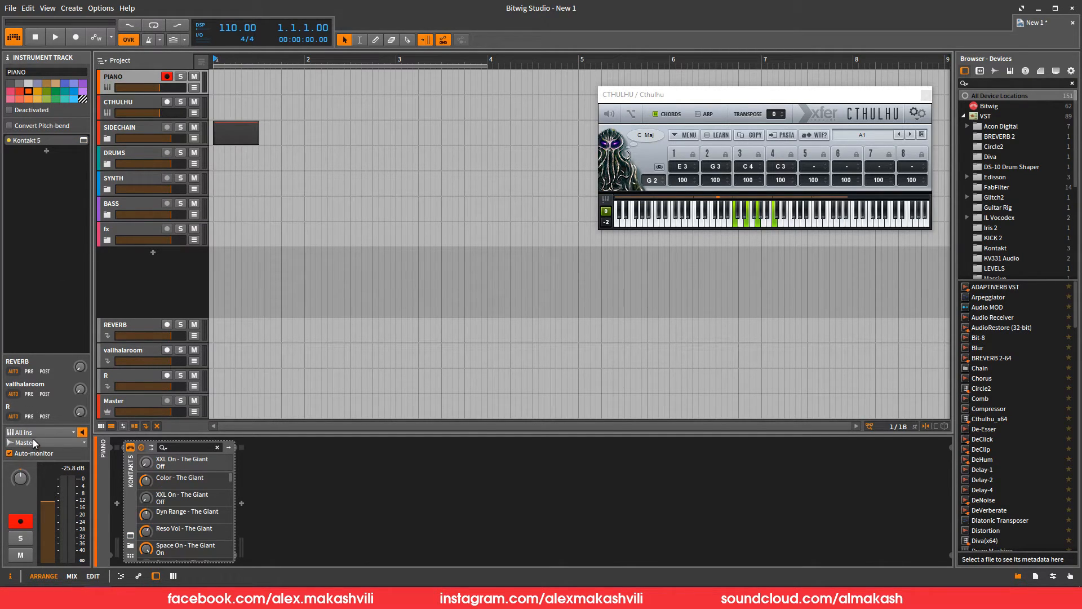
pyautogui.click(41, 431)
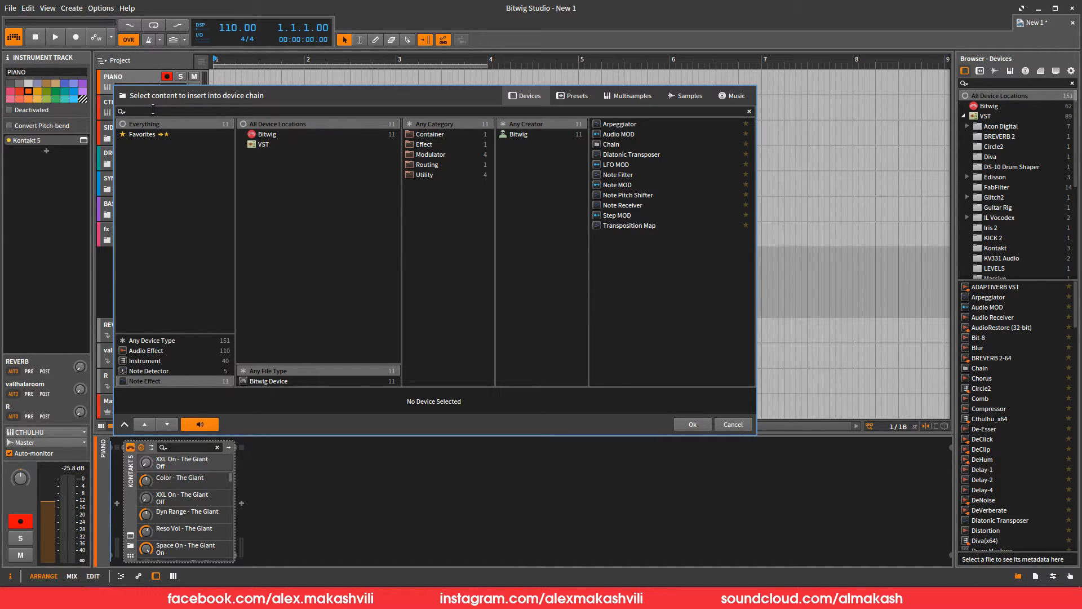
pyautogui.moveTo(626, 214)
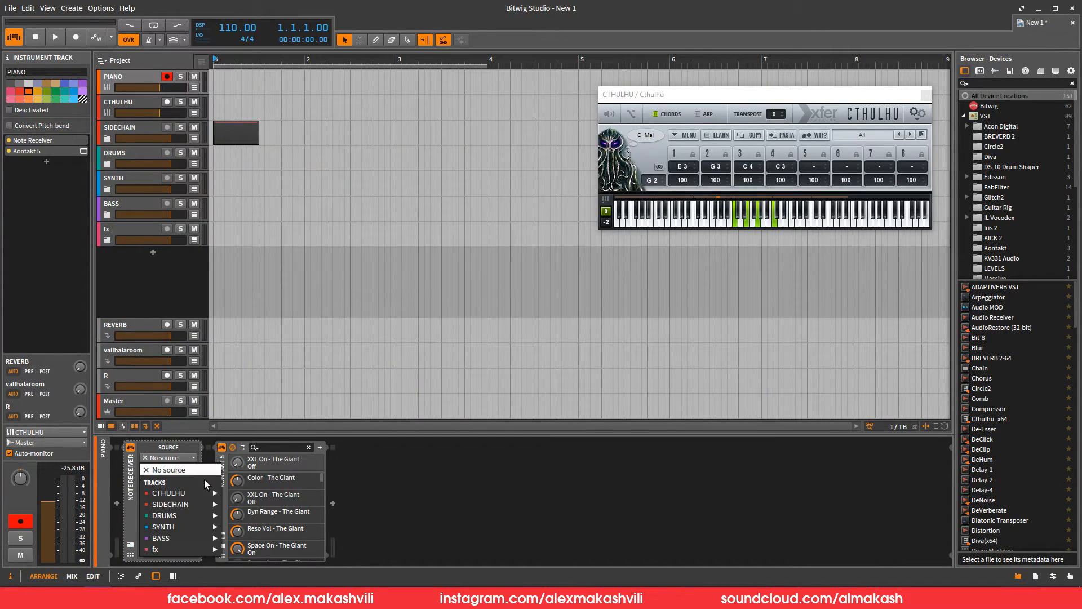
pyautogui.click(168, 493)
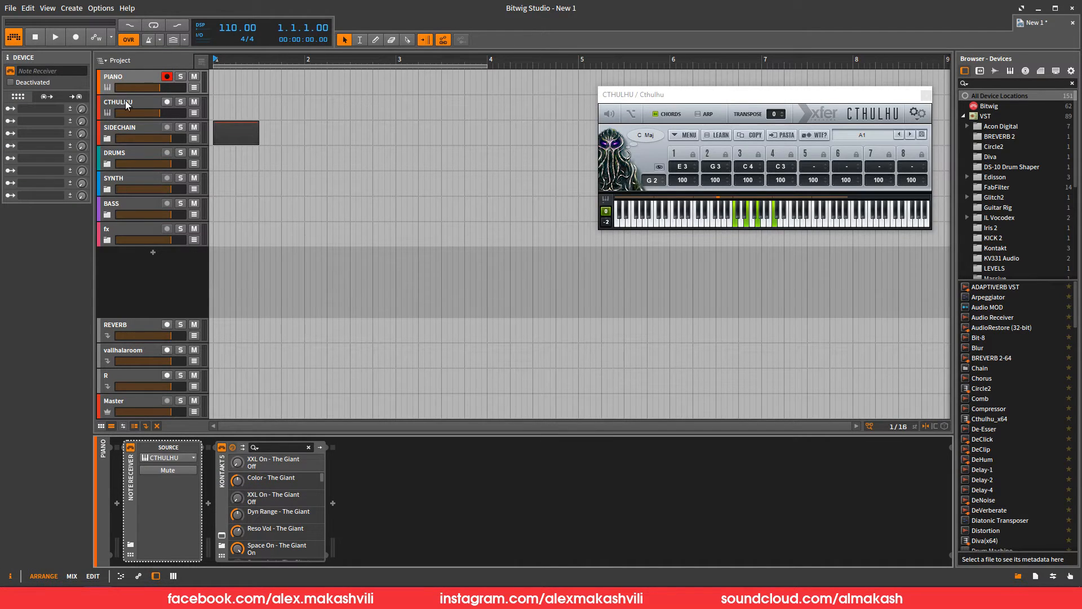
pyautogui.click(119, 102)
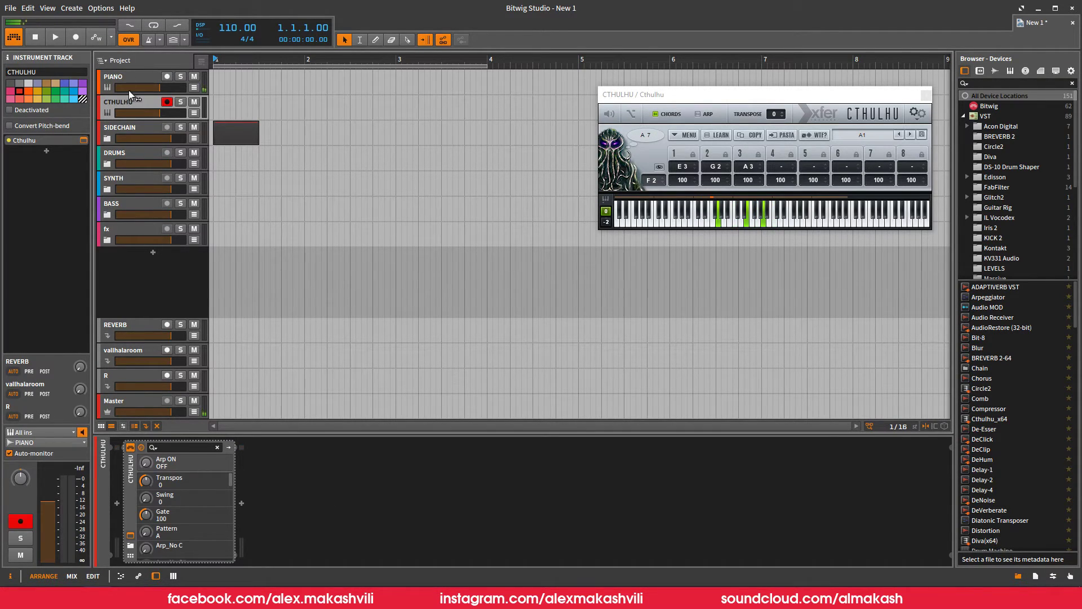
pyautogui.click(114, 76)
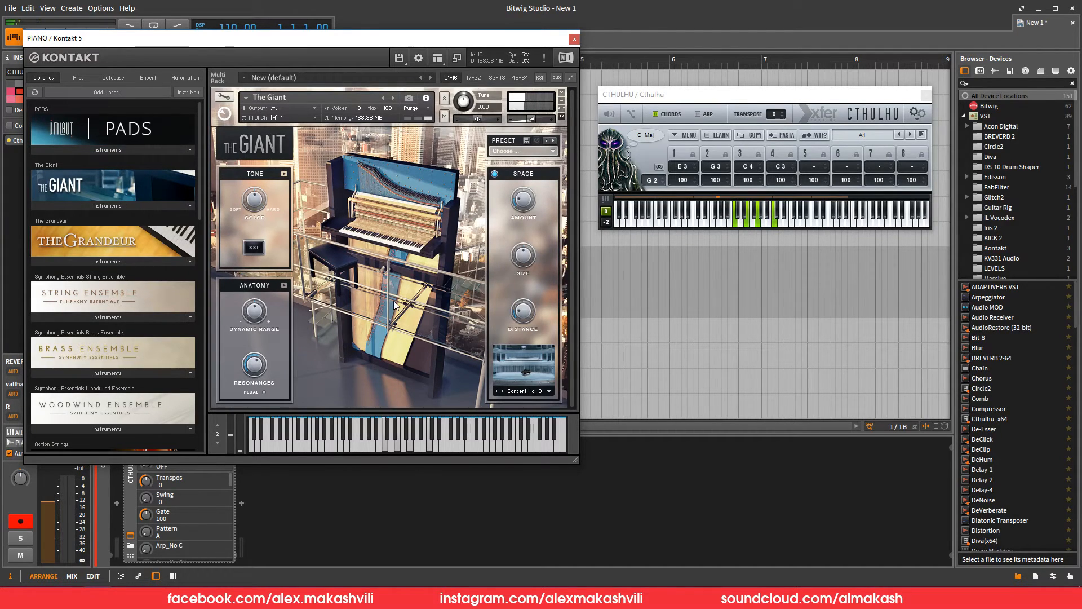
# Enable Cthulhu's ARP with the Play Triads preset and close the Kontakt window
pyautogui.click(689, 113)
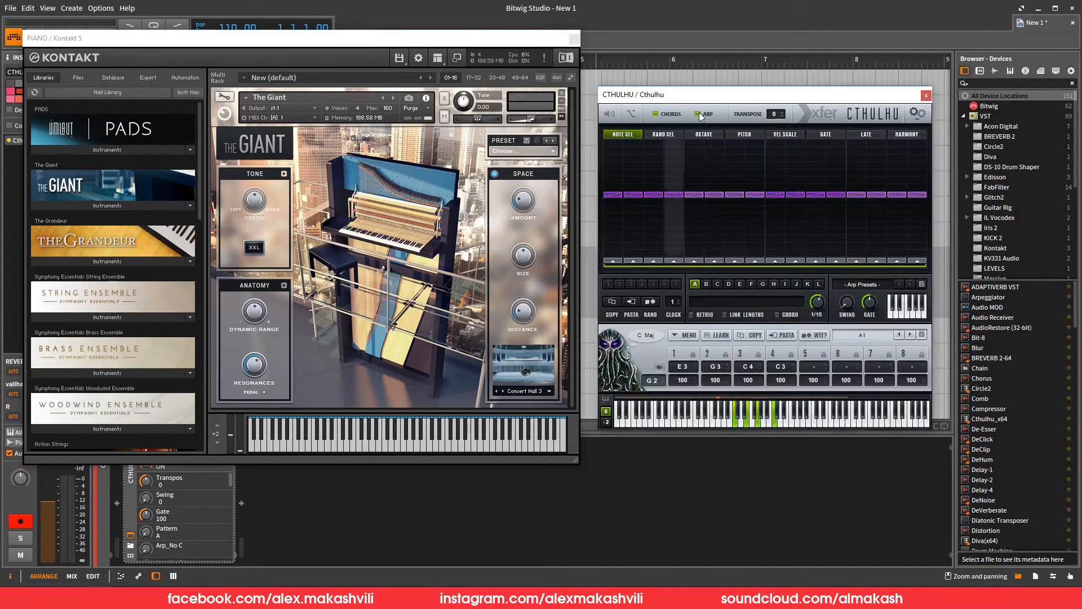
pyautogui.click(876, 284)
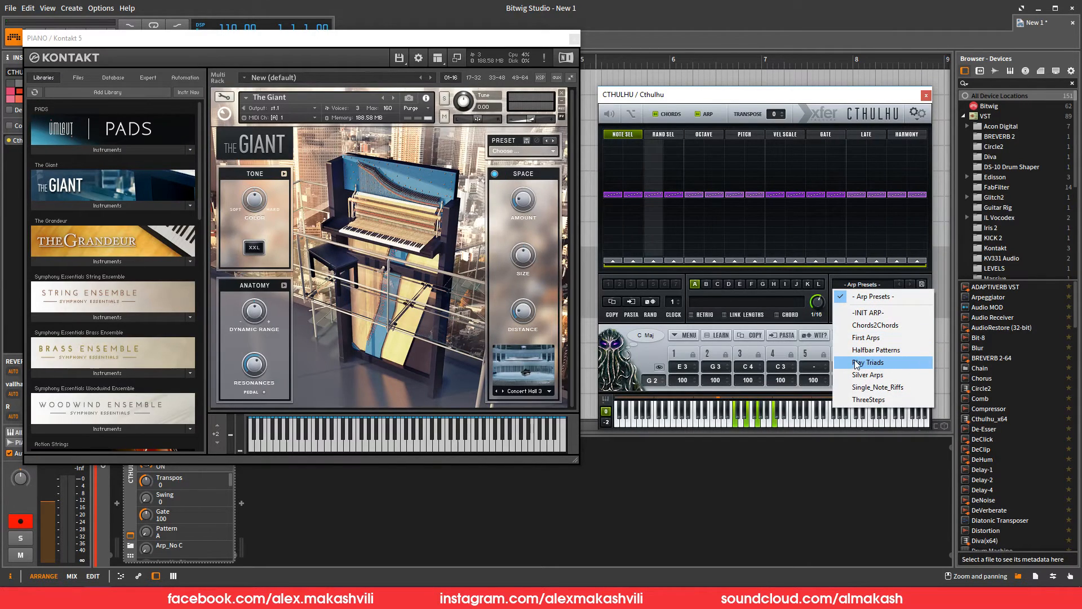
pyautogui.click(868, 362)
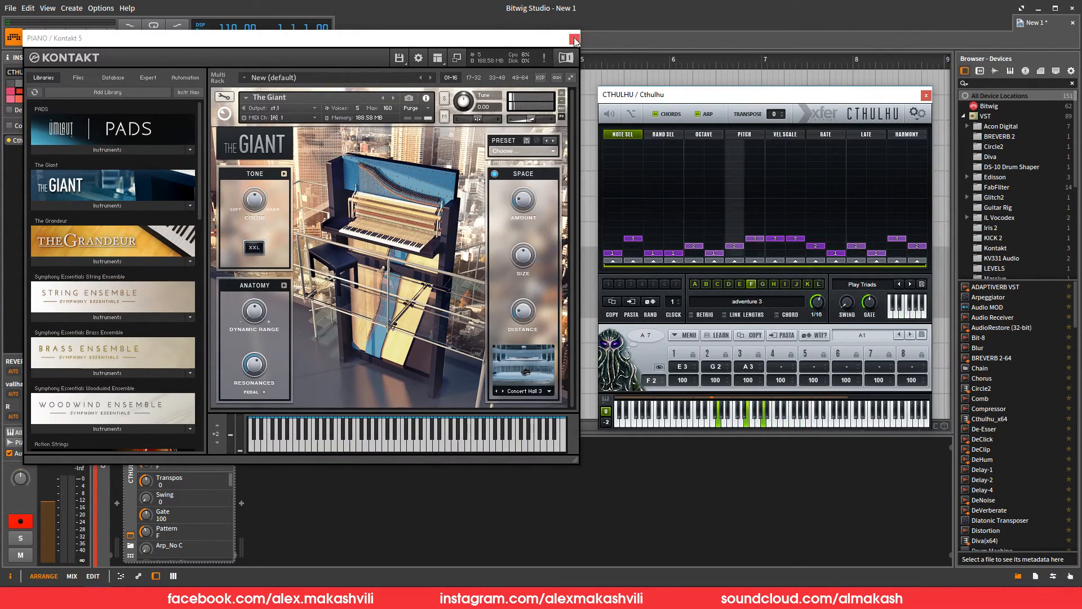
pyautogui.click(573, 37)
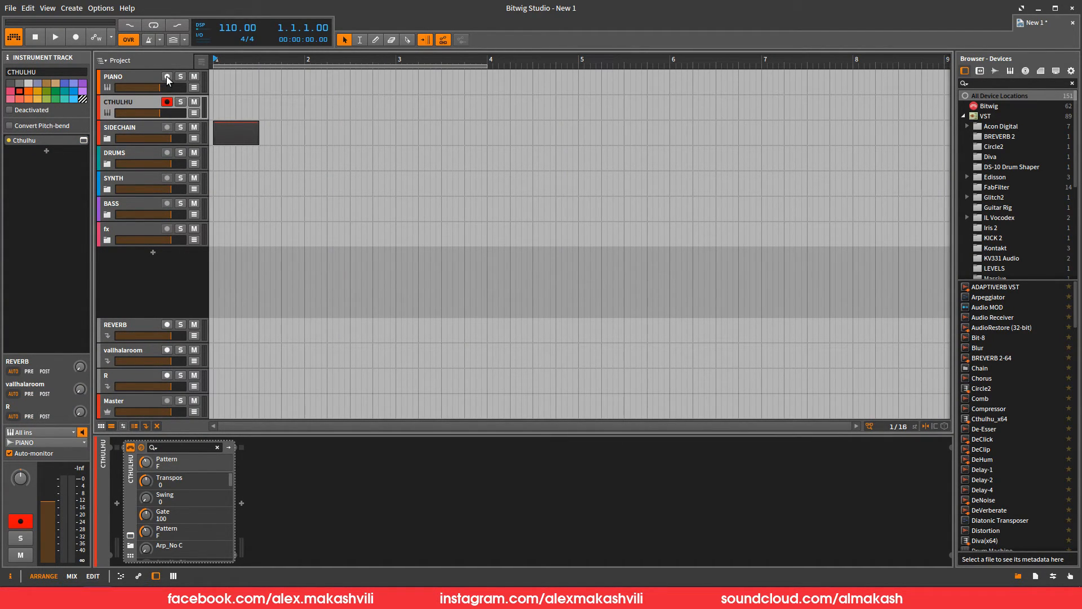
# Arm PIANO, record a short take of the arpeggiated chords, then stop
pyautogui.click(54, 37)
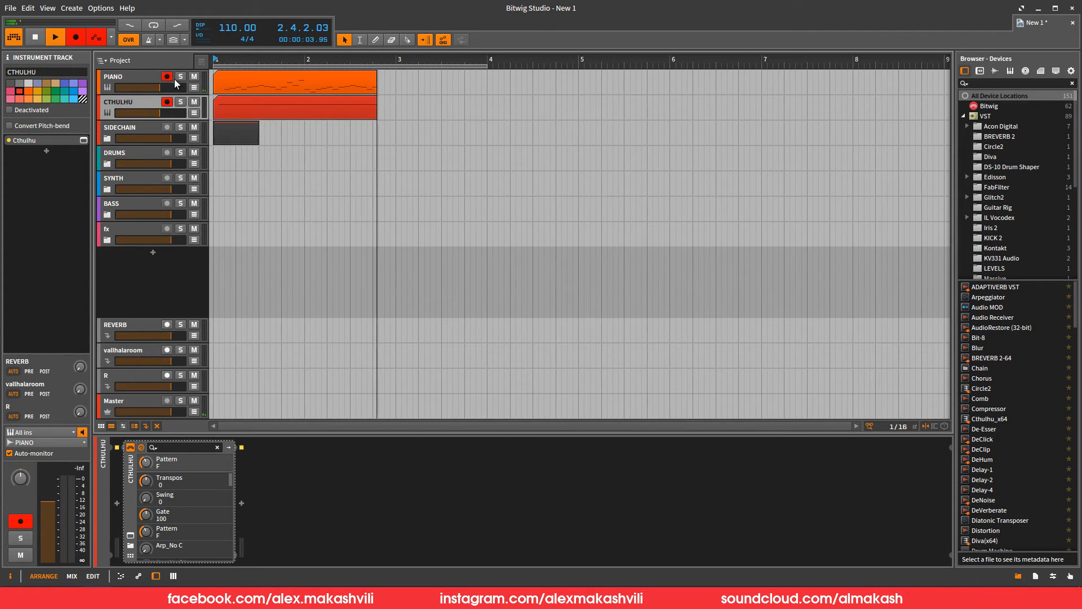
pyautogui.click(55, 38)
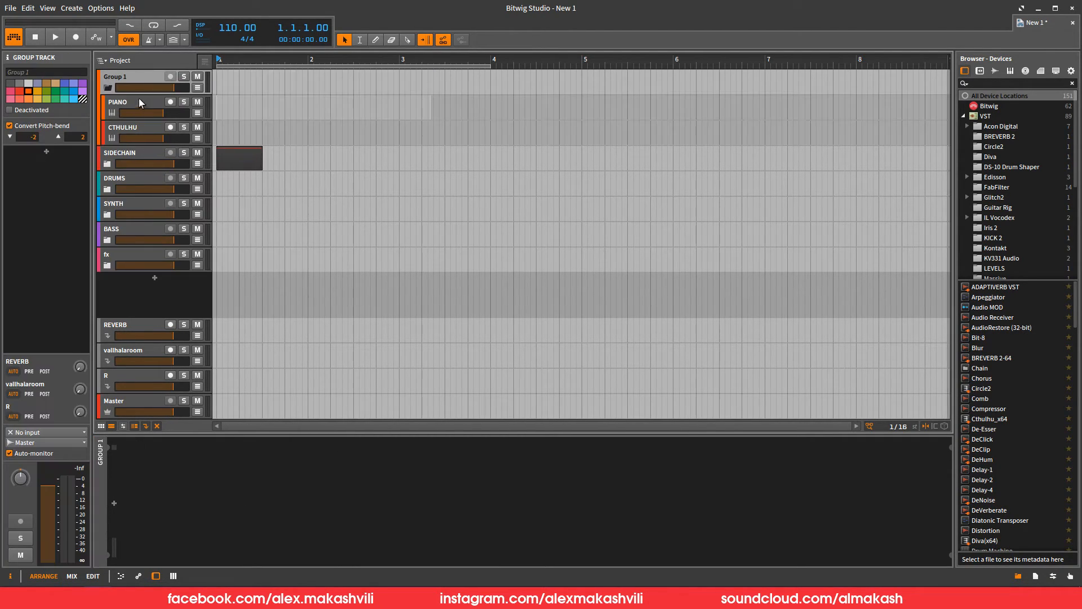
# Rename Group 1 to KONTAKT and drag it below the SIDECHAIN track
pyautogui.doubleClick(131, 77)
pyautogui.write('KONTAKT')
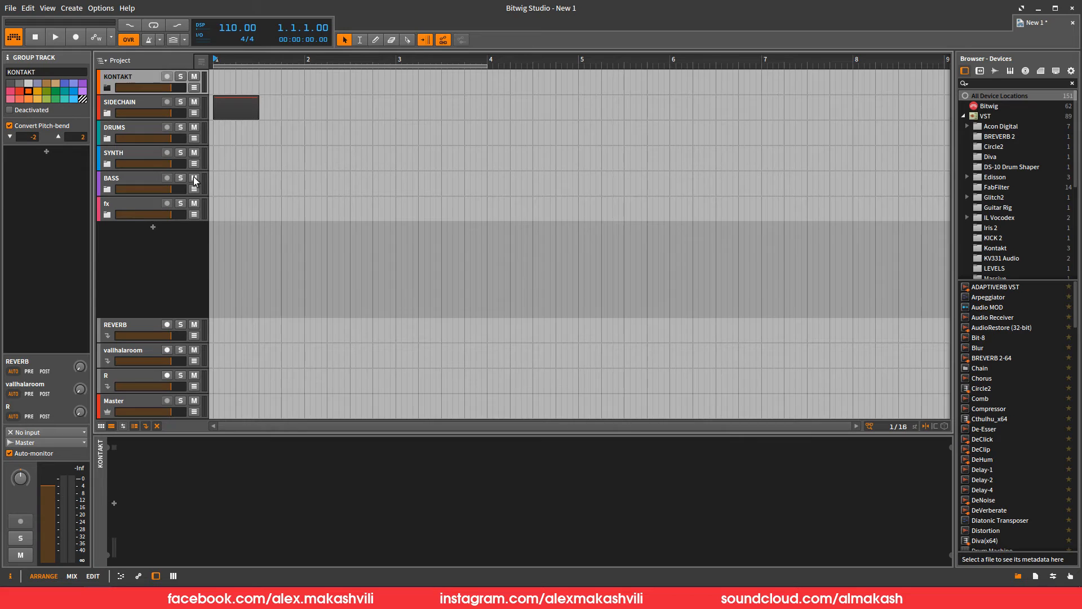
pyautogui.moveTo(138, 76); pyautogui.dragTo(138, 110)
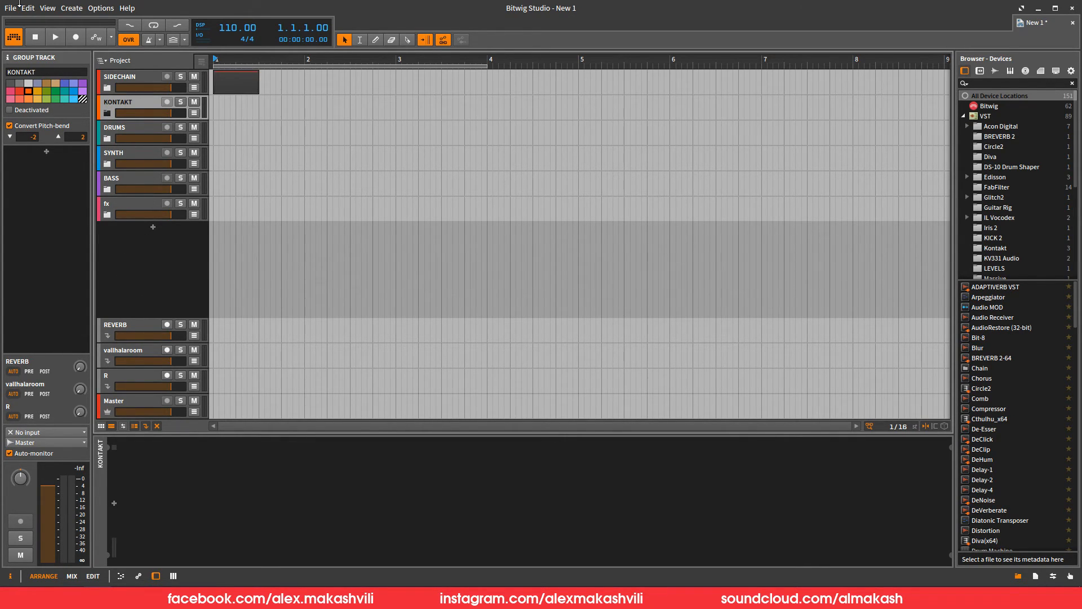
# Start and dismiss Save as Template, then set the project tempo to 140 BPM
pyautogui.click(11, 8)
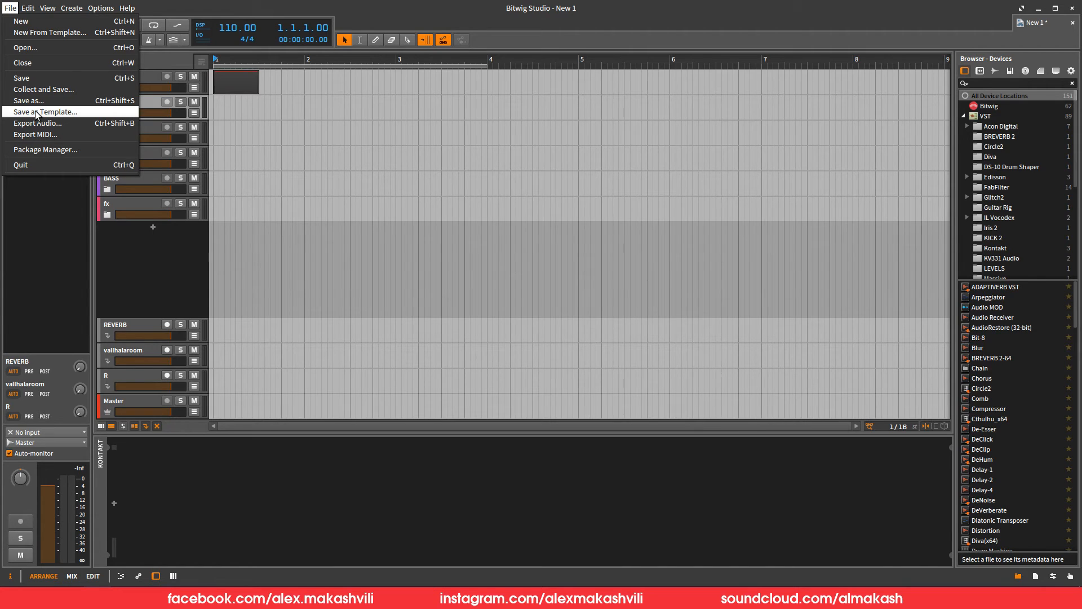
pyautogui.click(46, 112)
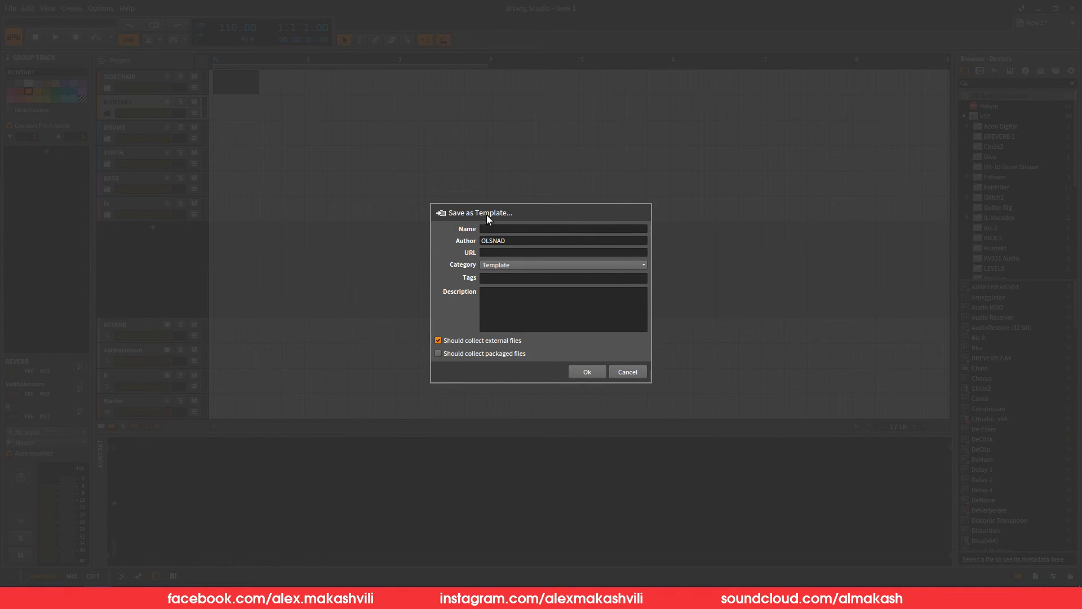
pyautogui.click(626, 372)
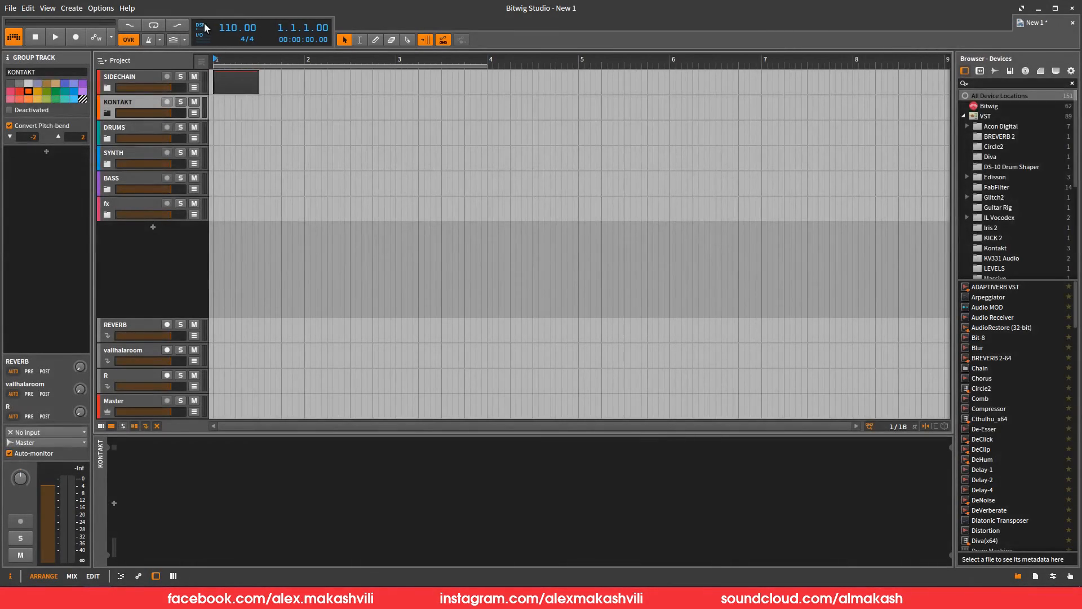
pyautogui.moveTo(238, 27); pyautogui.dragTo(238, 14)
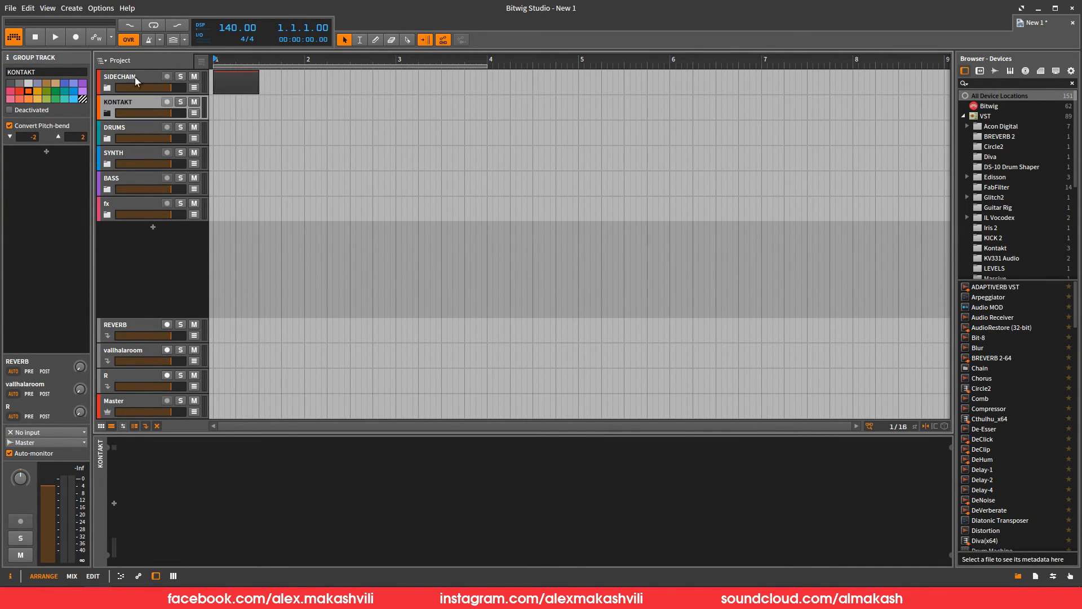
pyautogui.click(101, 7)
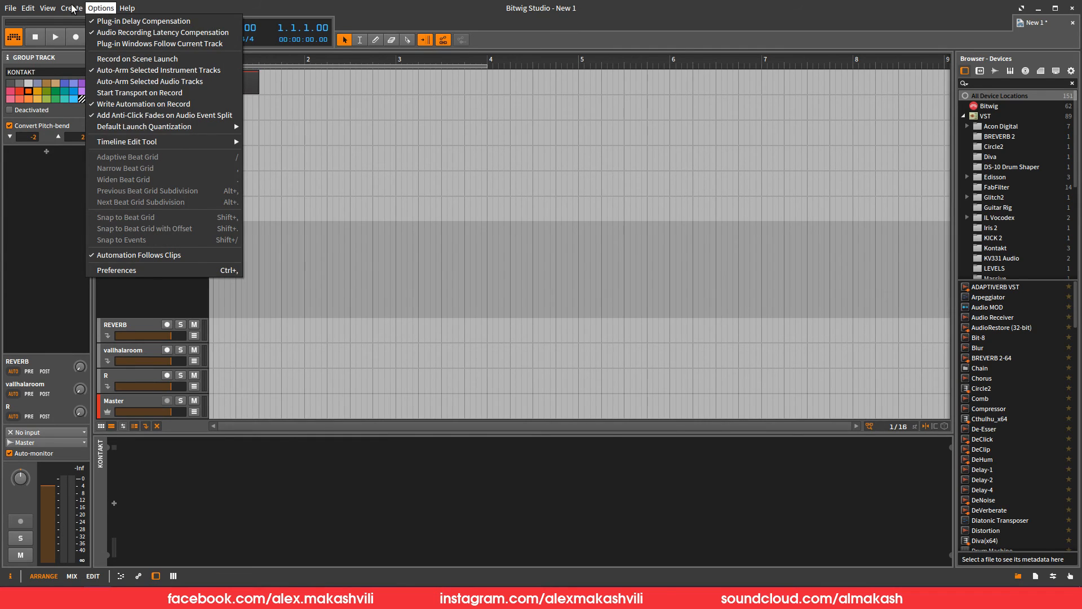
pyautogui.click(116, 270)
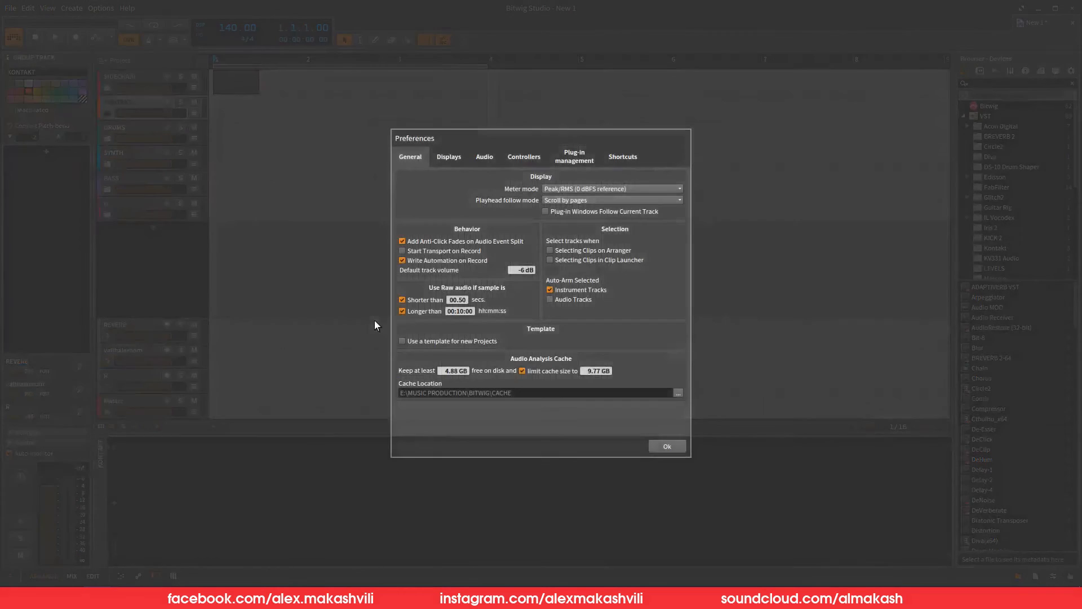
pyautogui.click(403, 341)
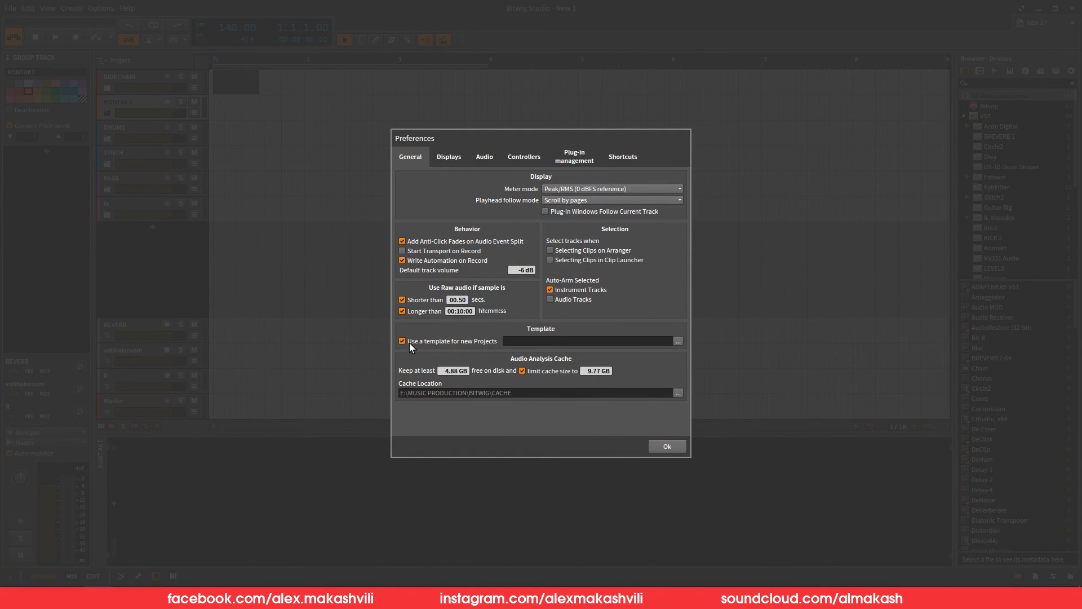
pyautogui.moveTo(683, 345)
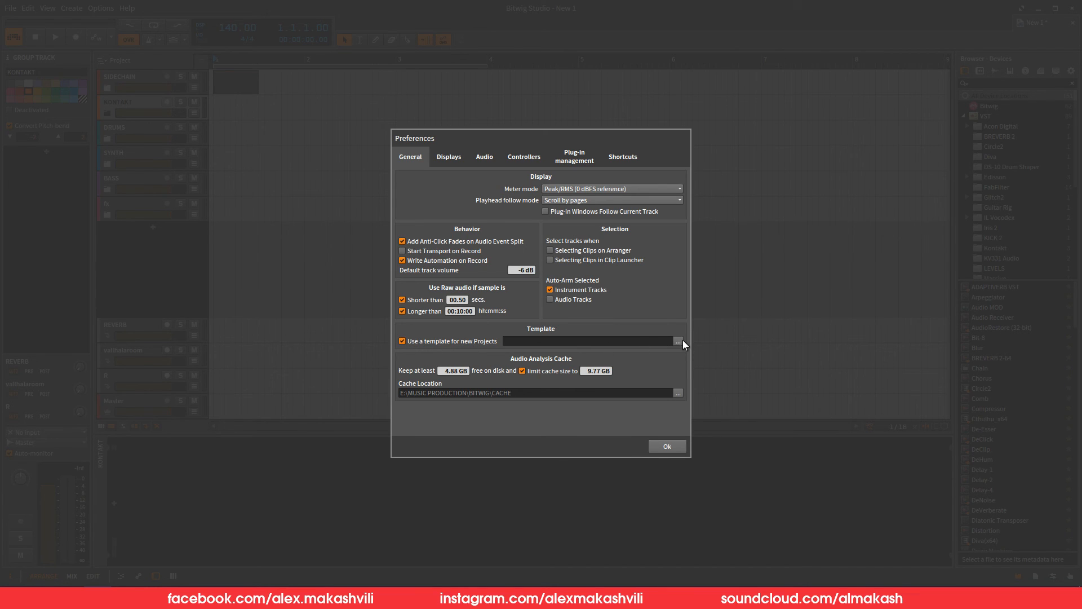
pyautogui.click(678, 341)
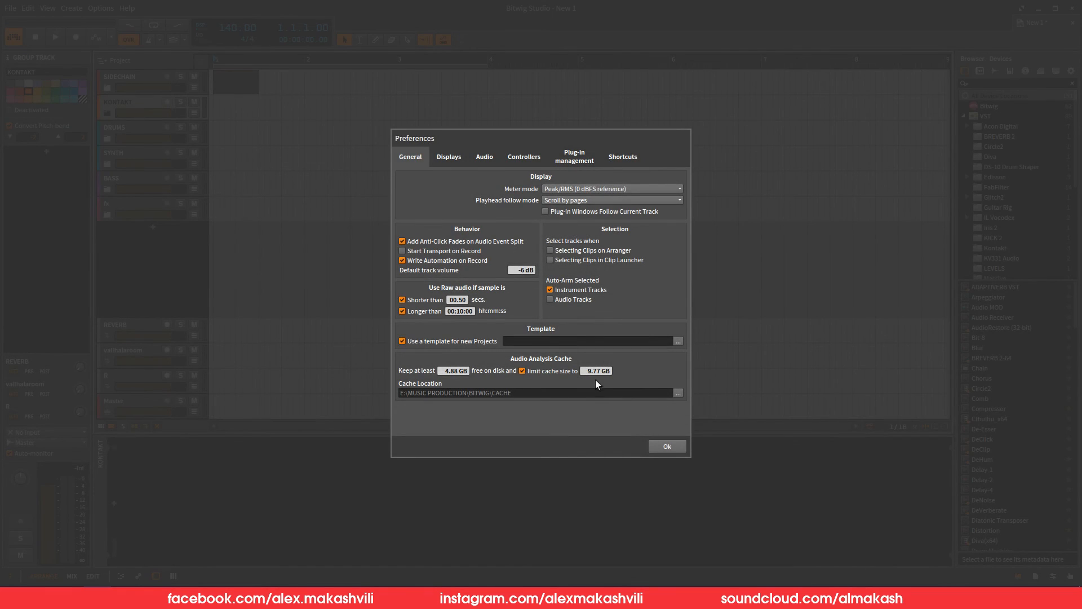
pyautogui.click(402, 341)
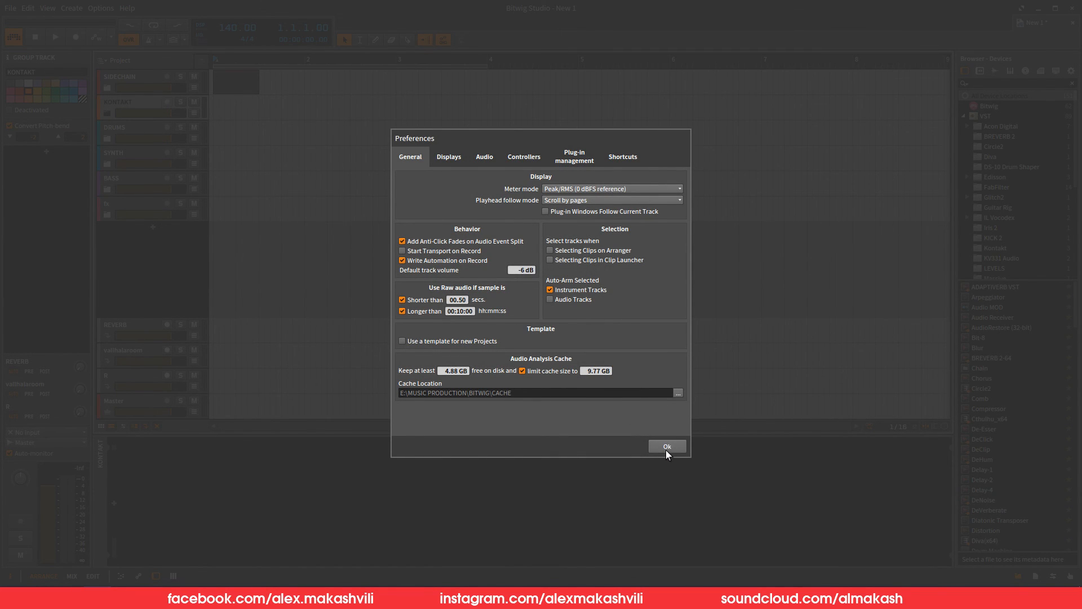
pyautogui.click(665, 446)
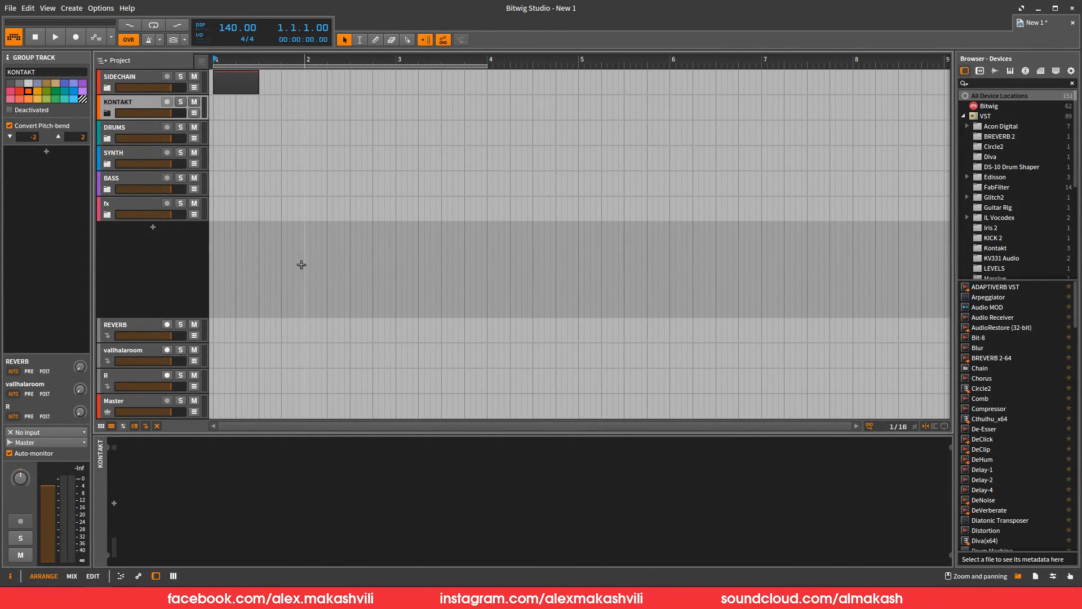